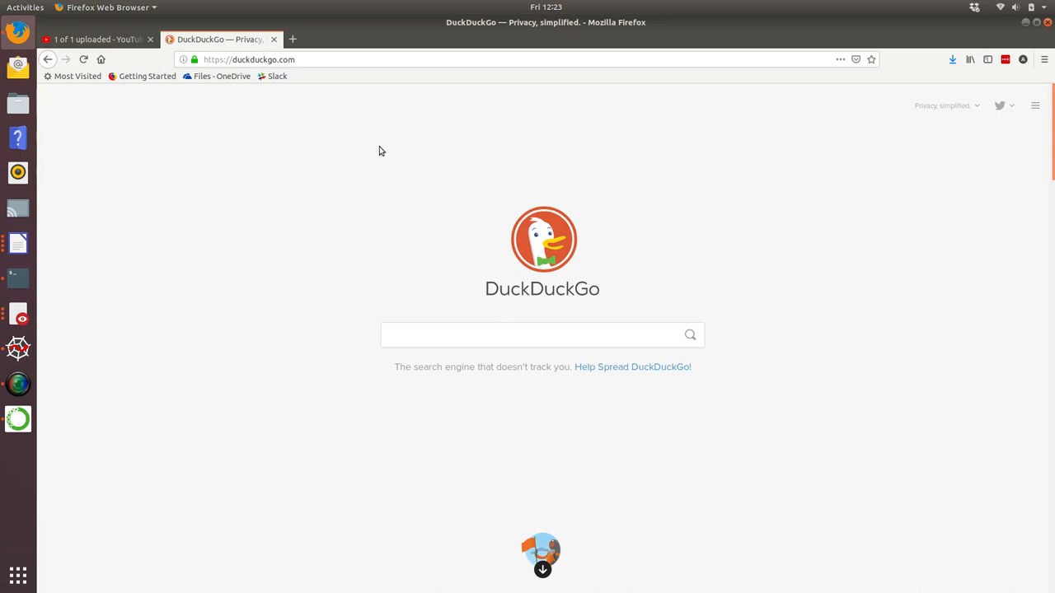
pyautogui.moveTo(342, 99)
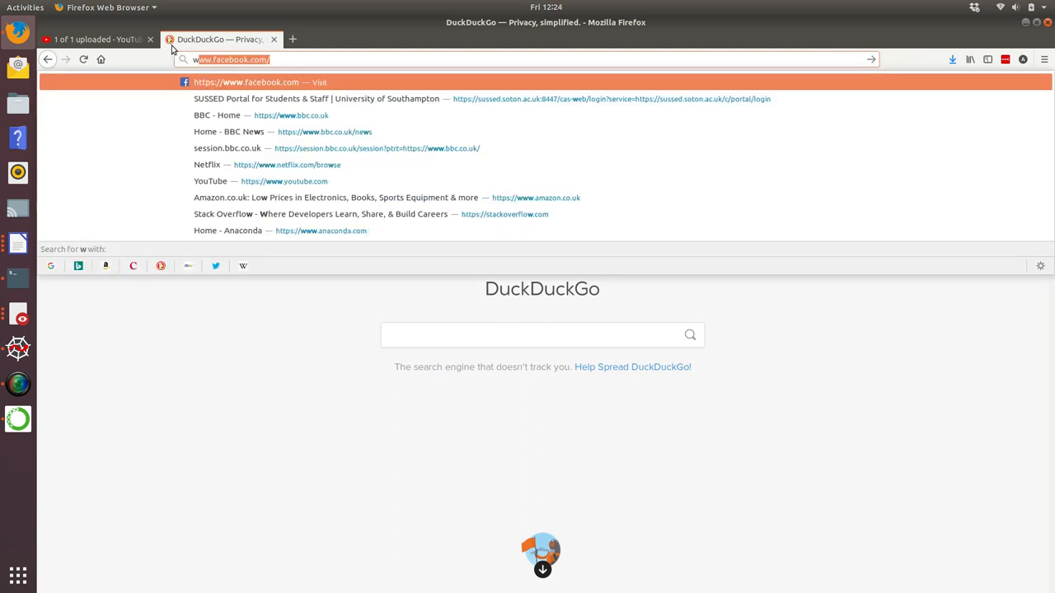
pyautogui.write('www.anaconda.com')
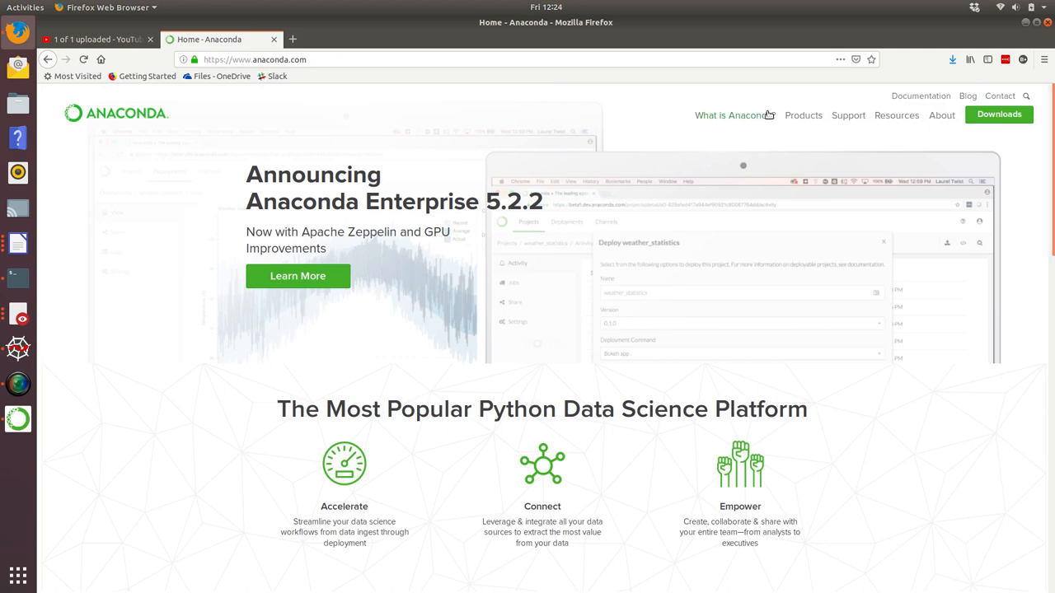
pyautogui.moveTo(730, 116)
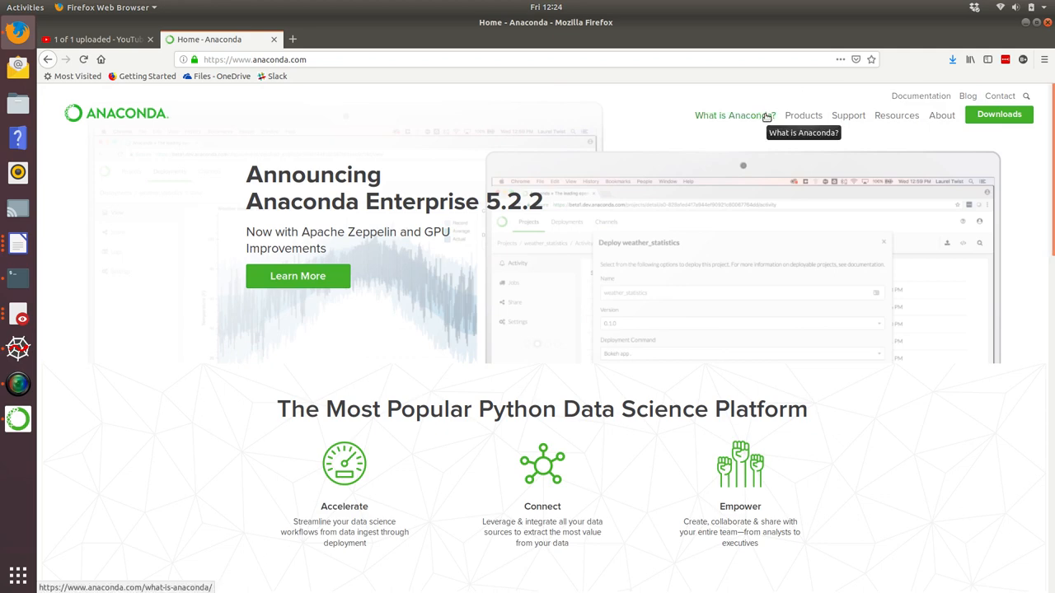
# View the 'What is Anaconda?' page and highlight the Anaconda Distribution claim about Python and R data science
pyautogui.click(732, 115)
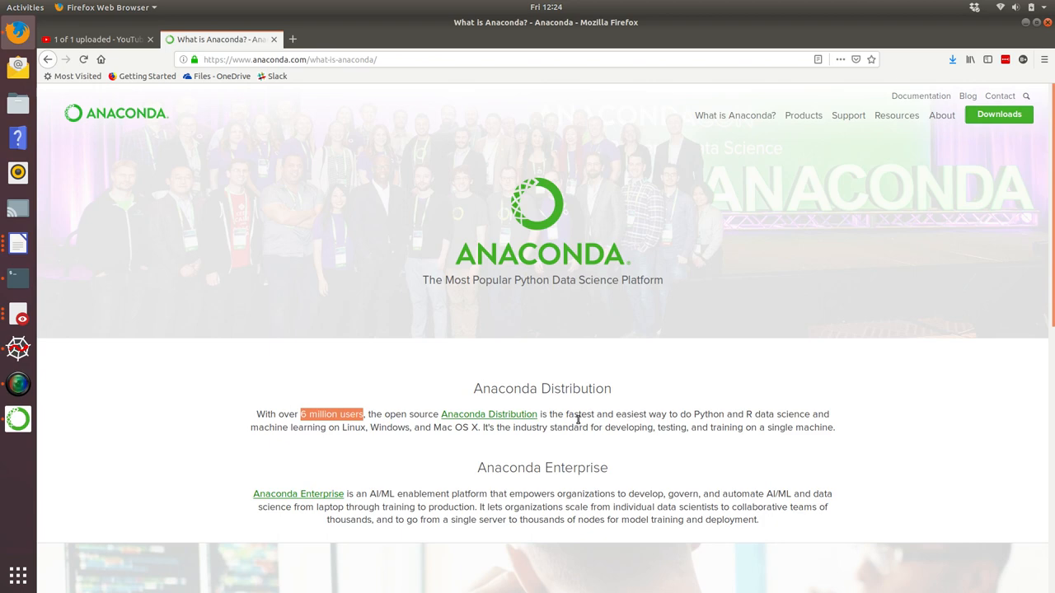
pyautogui.click(574, 413)
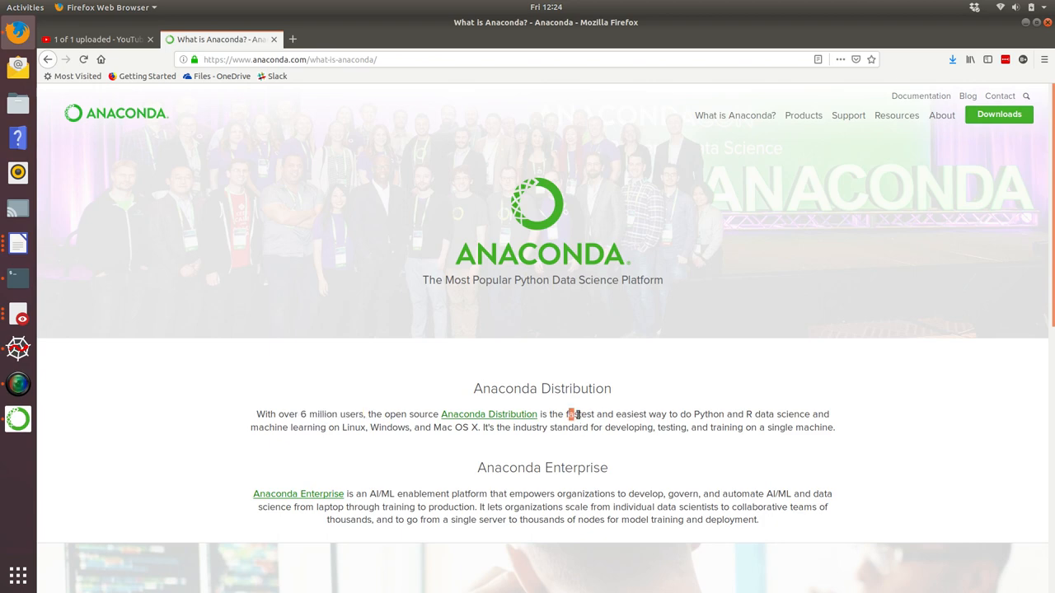
pyautogui.moveTo(567, 414); pyautogui.dragTo(699, 414)
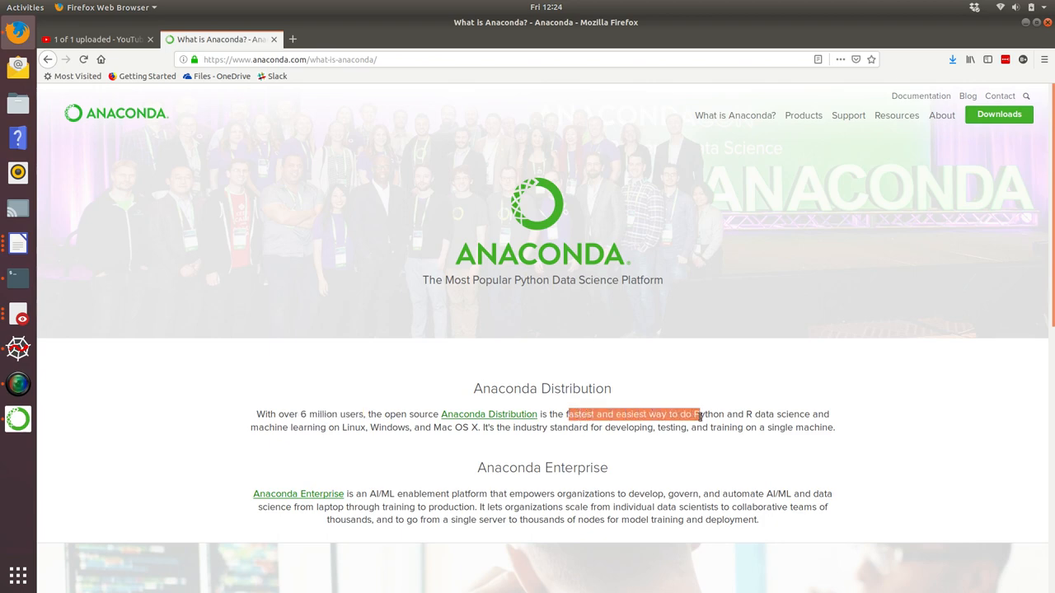
pyautogui.moveTo(695, 414); pyautogui.dragTo(806, 414)
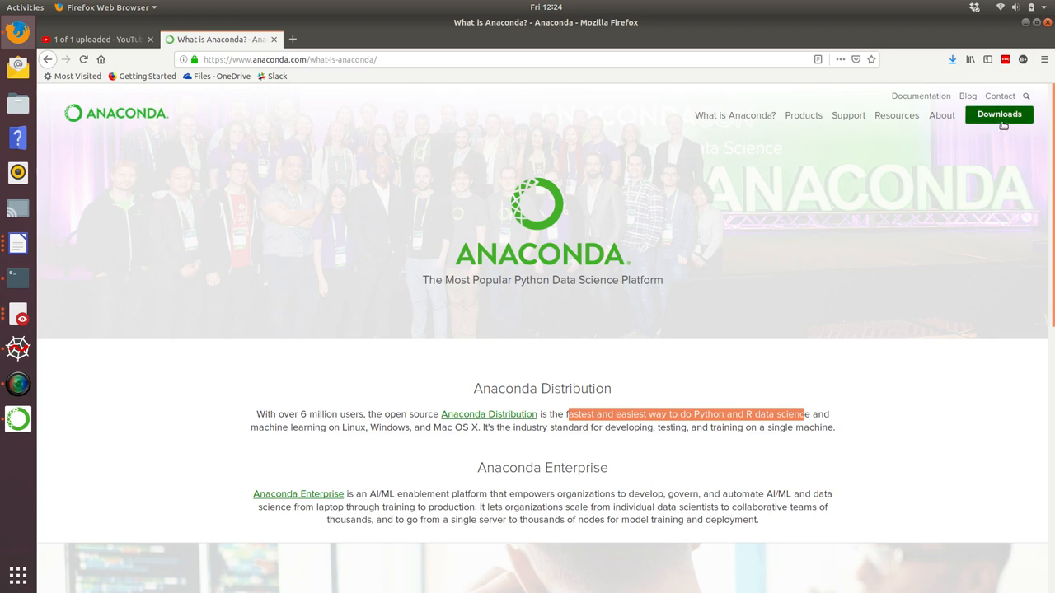
pyautogui.moveTo(999, 114)
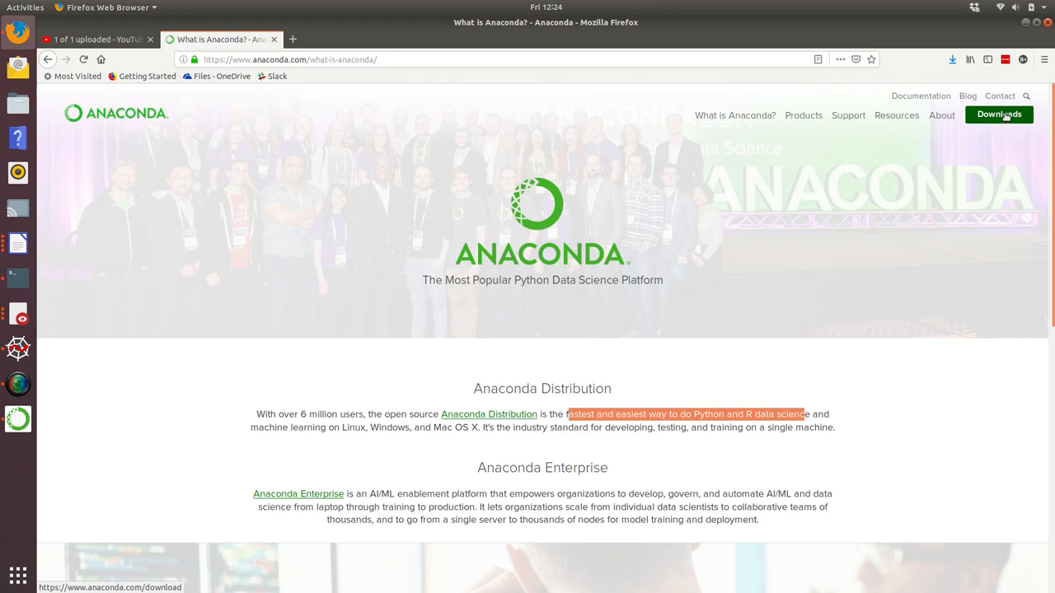
# On the Downloads page, compare the Windows, macOS and Linux Anaconda 2018.12 installers
pyautogui.click(999, 115)
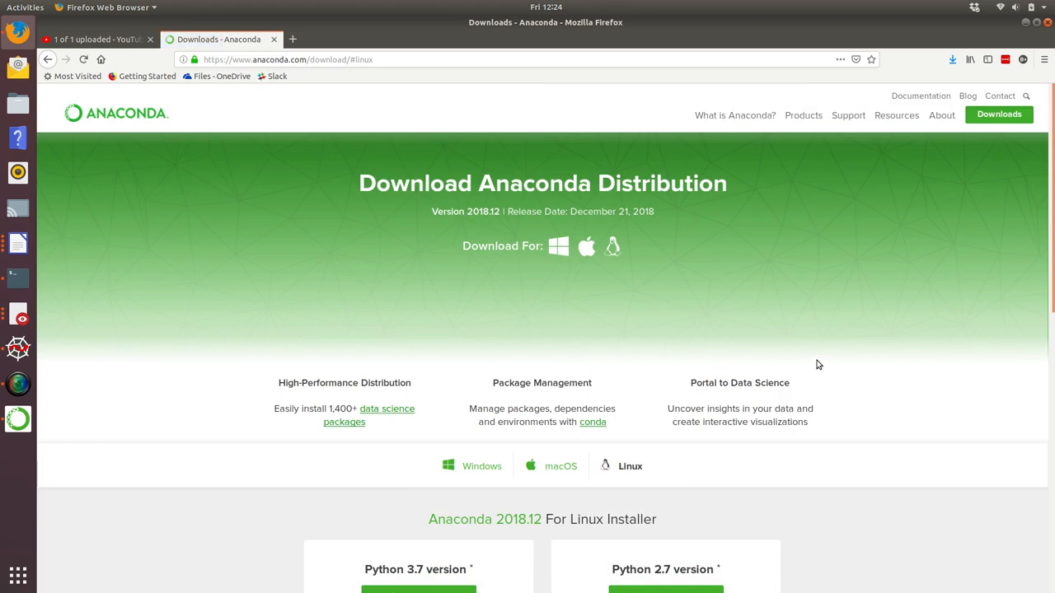
pyautogui.scroll(-3)
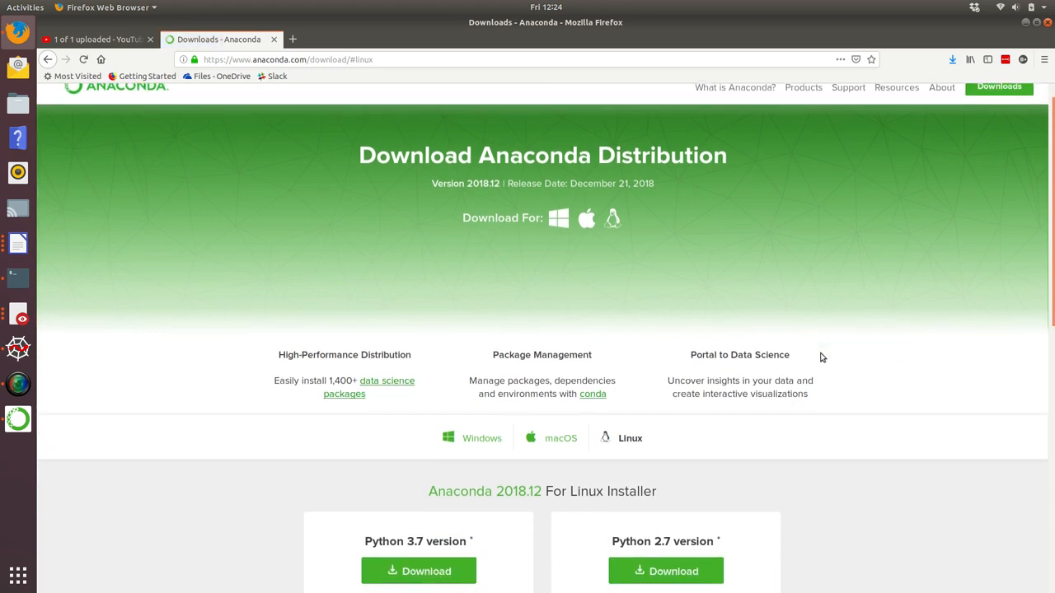
pyautogui.scroll(-3)
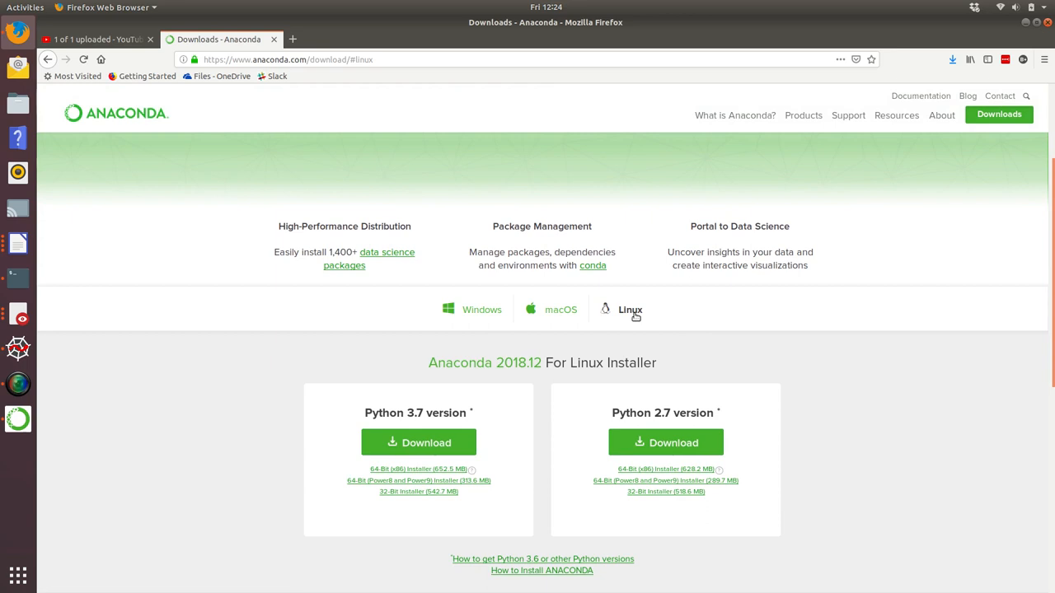
pyautogui.moveTo(491, 320)
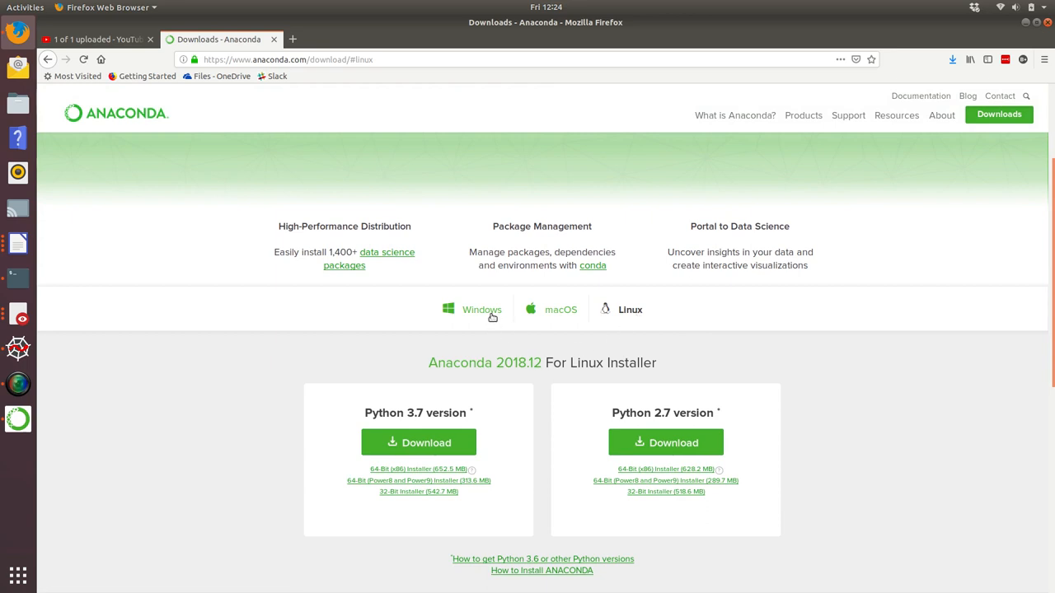
pyautogui.click(481, 310)
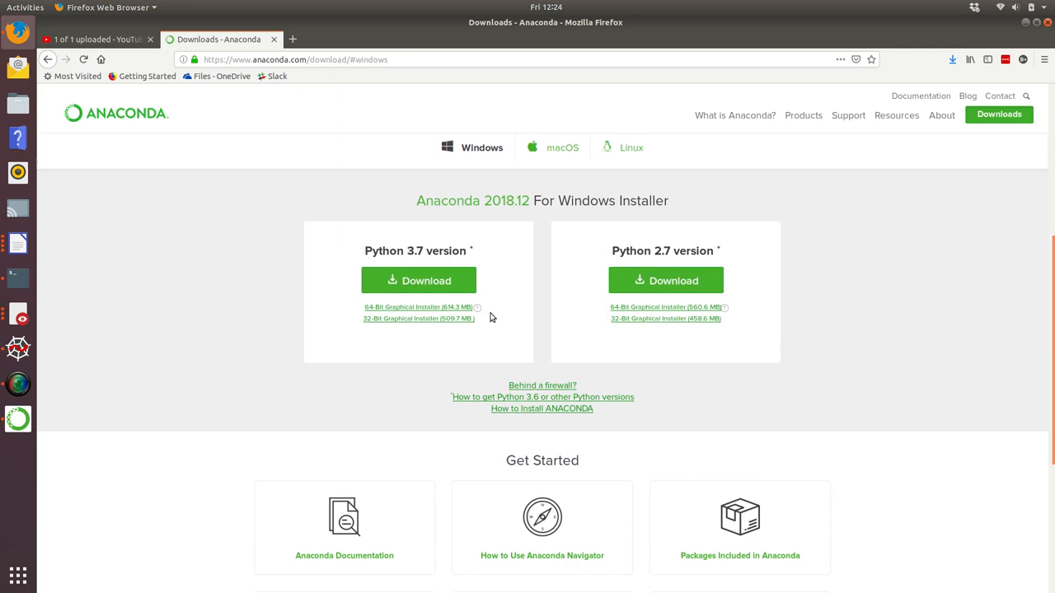
pyautogui.click(561, 148)
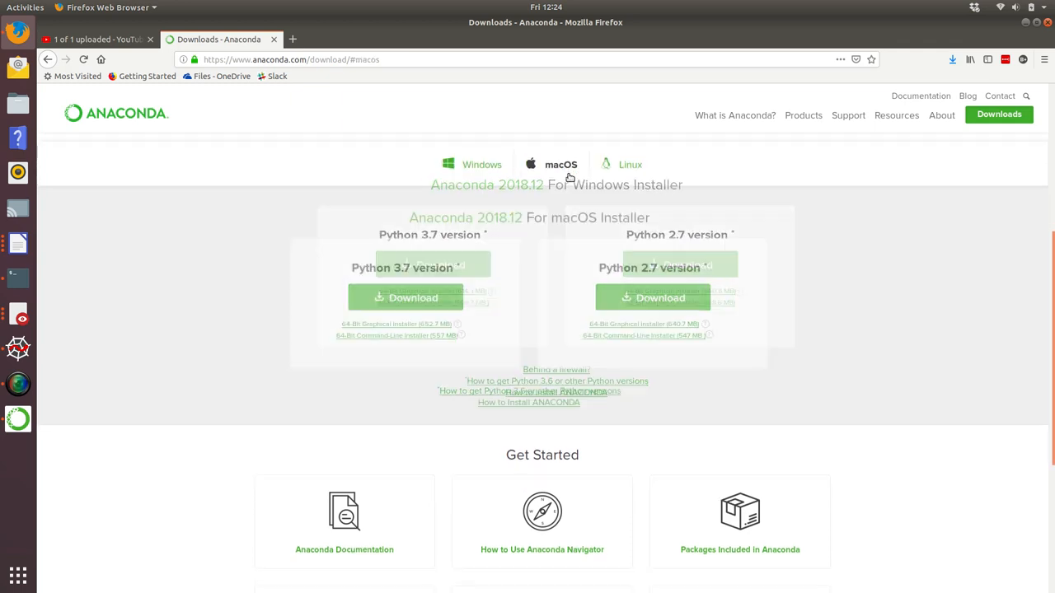
pyautogui.click(629, 163)
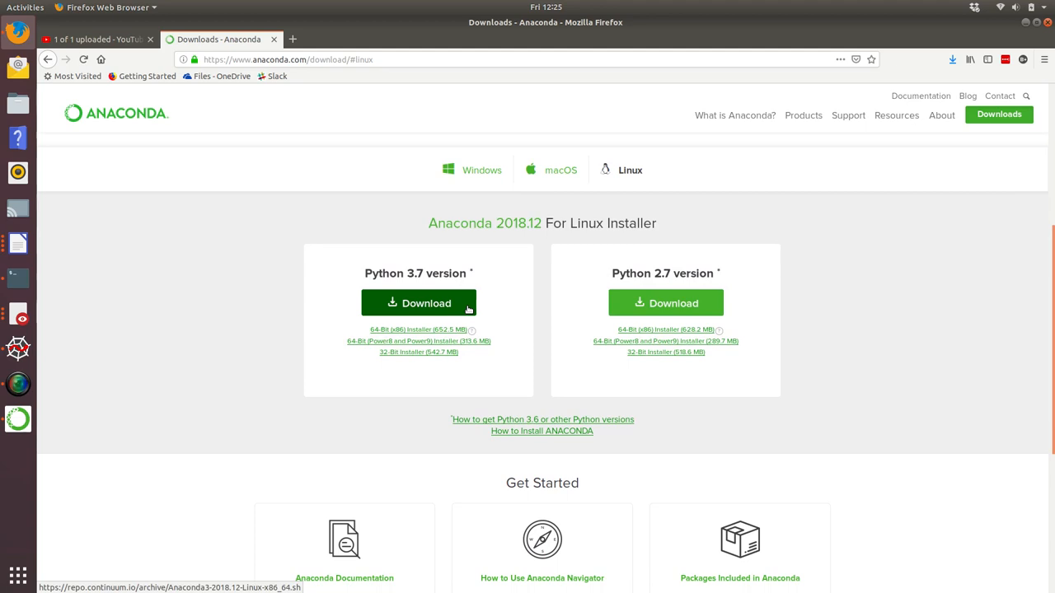
pyautogui.moveTo(425, 286)
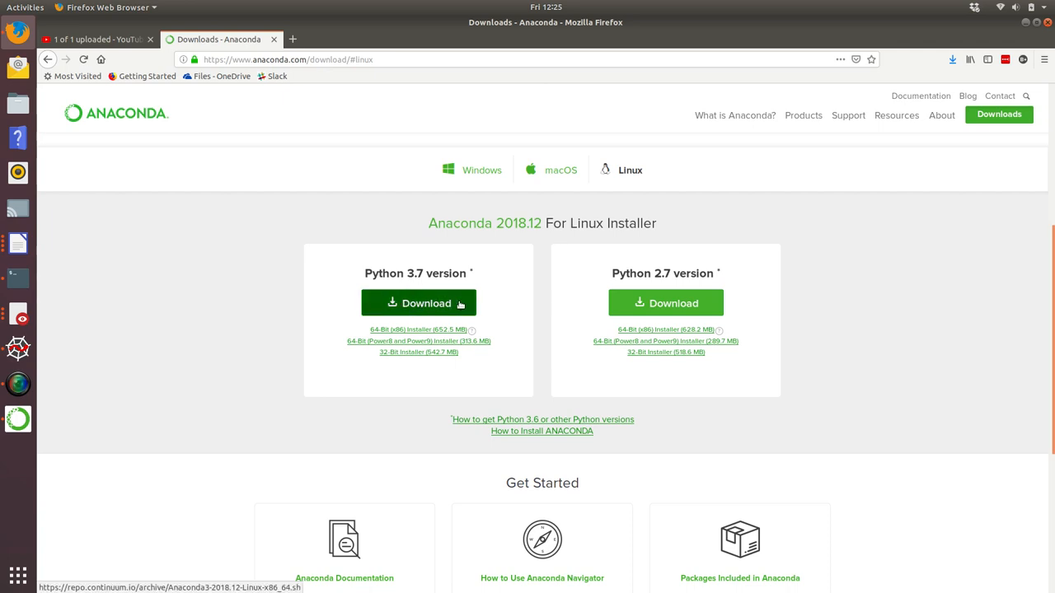
pyautogui.click(419, 304)
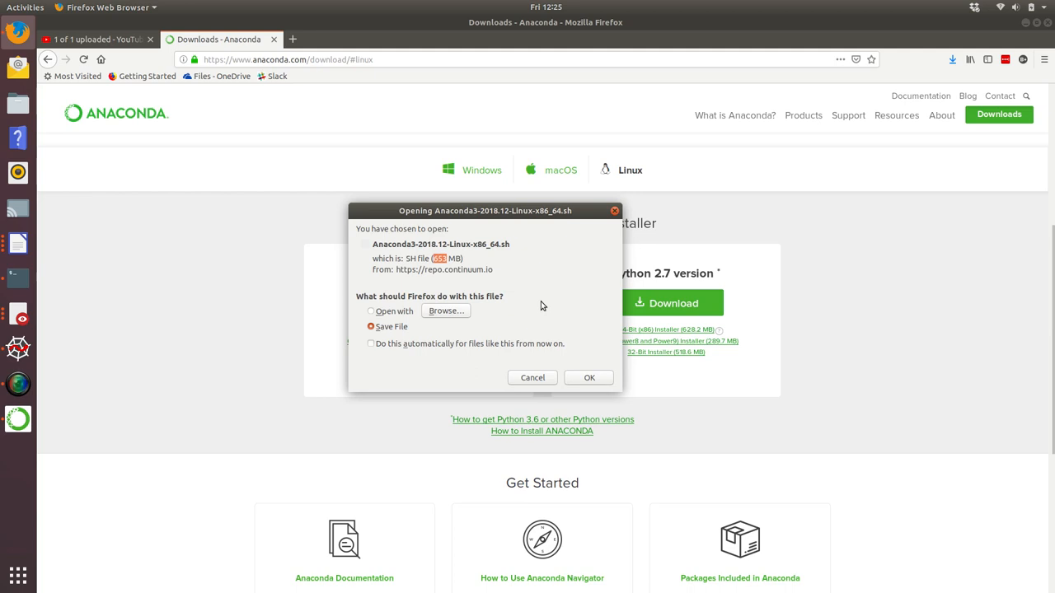
pyautogui.moveTo(531, 377)
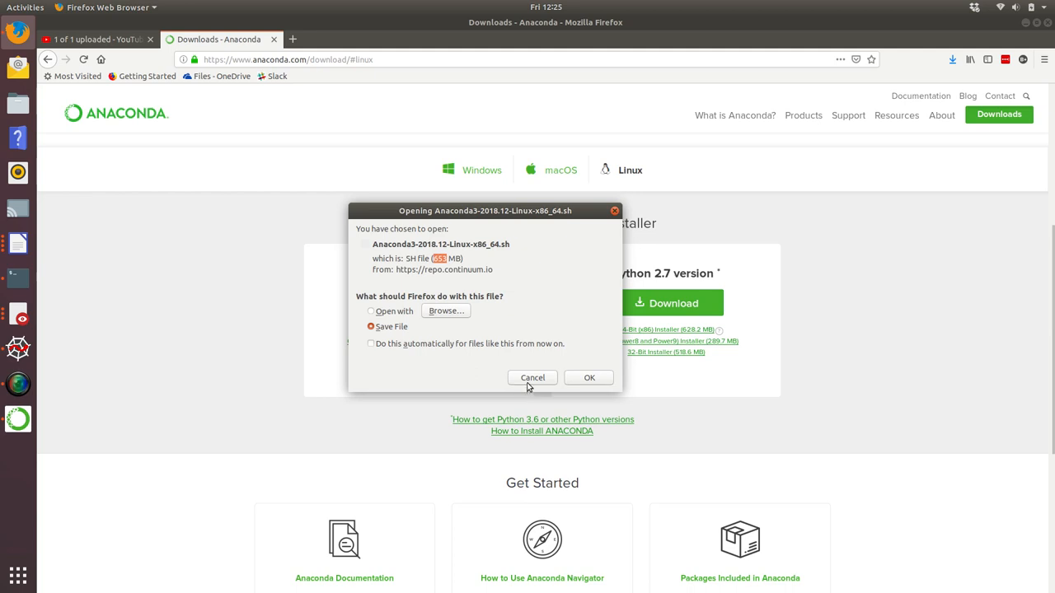
pyautogui.click(533, 378)
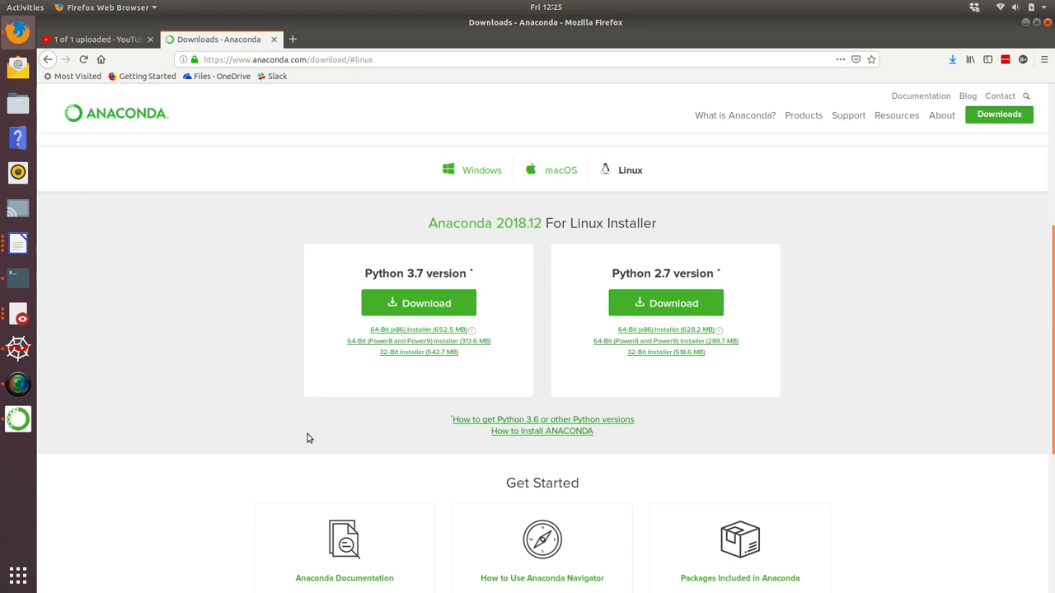
pyautogui.moveTo(309, 439)
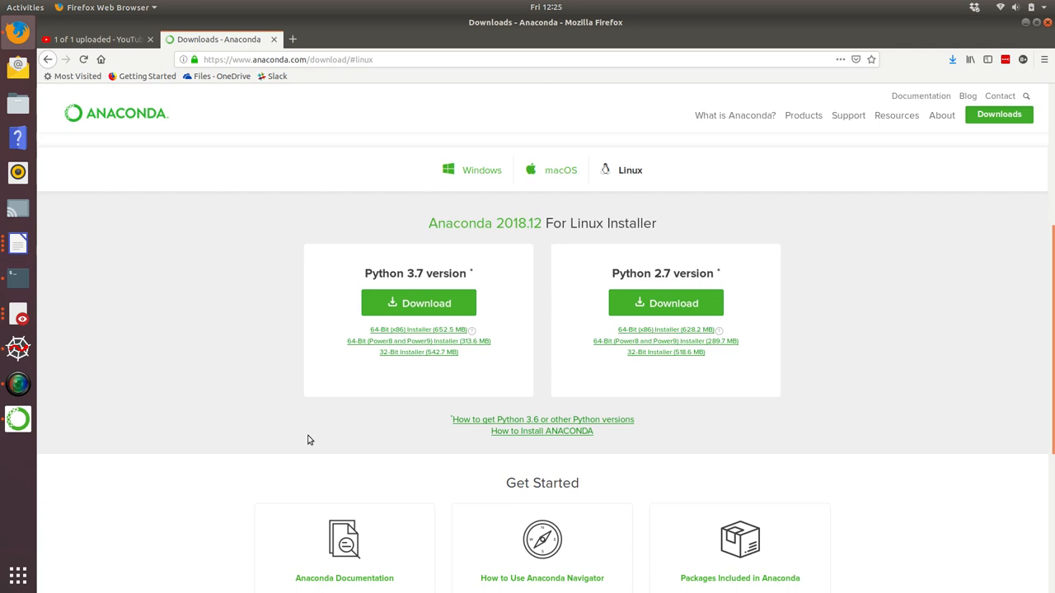
pyautogui.moveTo(306, 444)
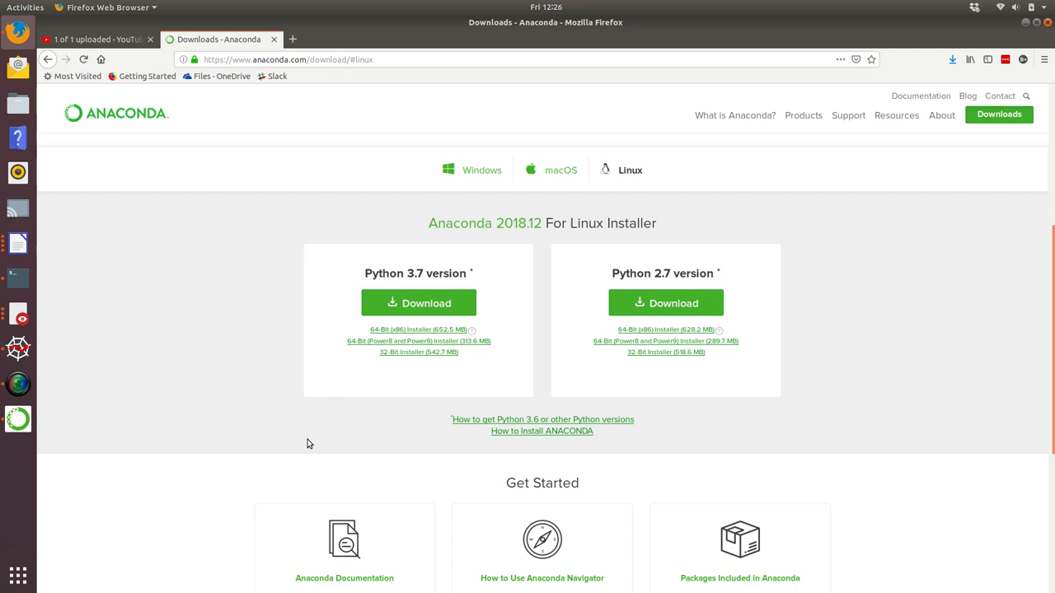
pyautogui.moveTo(211, 435)
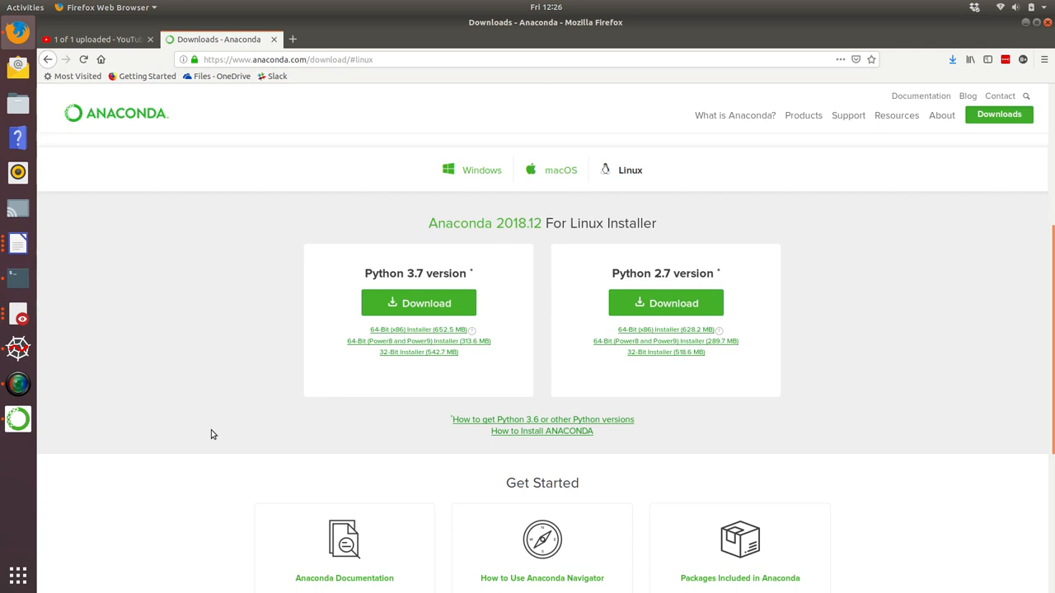
pyautogui.moveTo(18, 419)
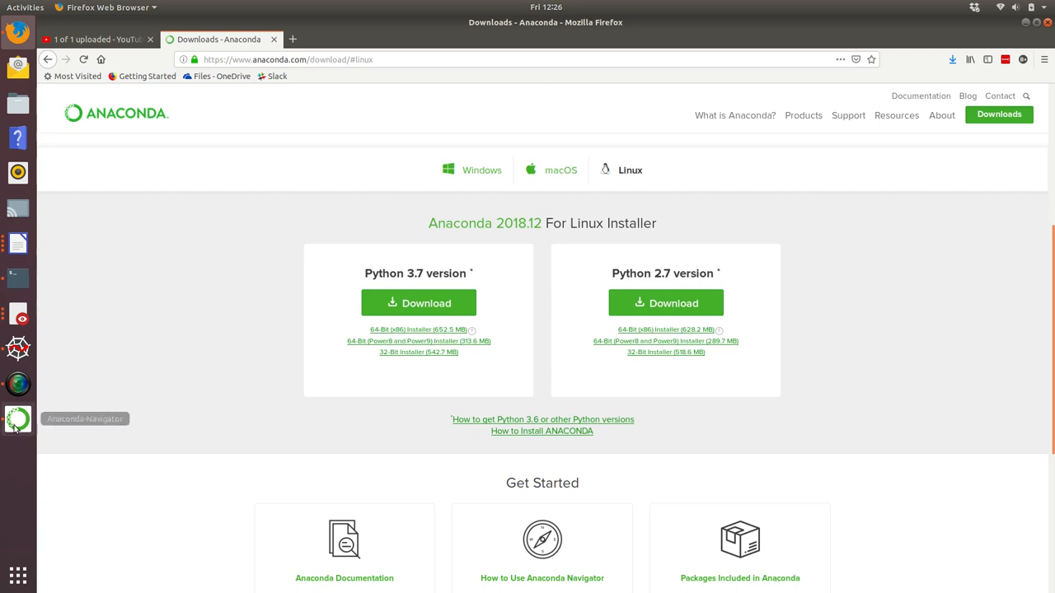
# Start Anaconda Navigator from the Ubuntu dock
pyautogui.click(17, 418)
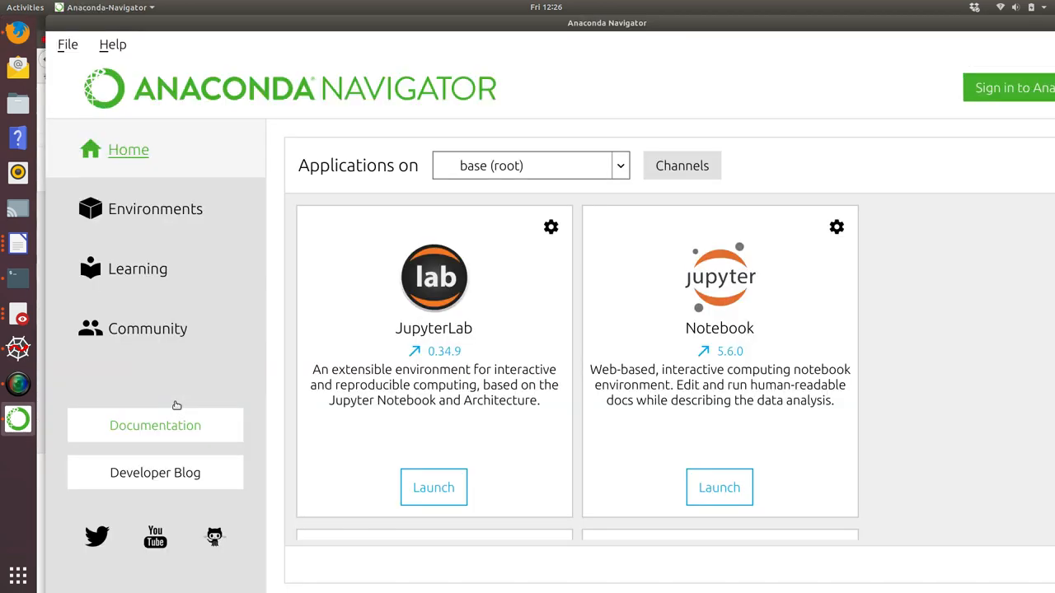
pyautogui.moveTo(676, 422)
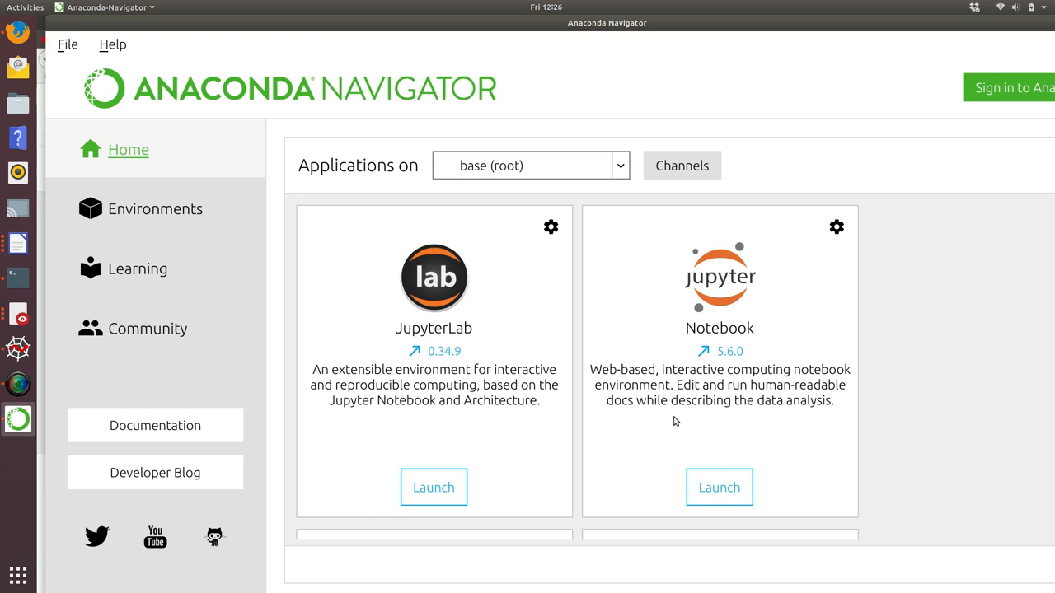
pyautogui.moveTo(618, 432)
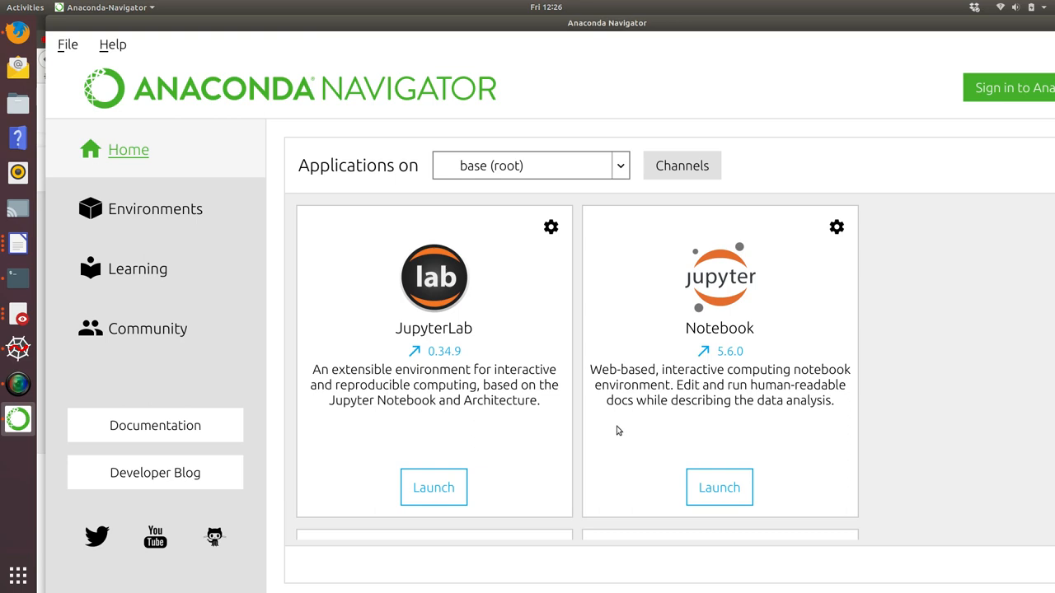
pyautogui.moveTo(620, 432)
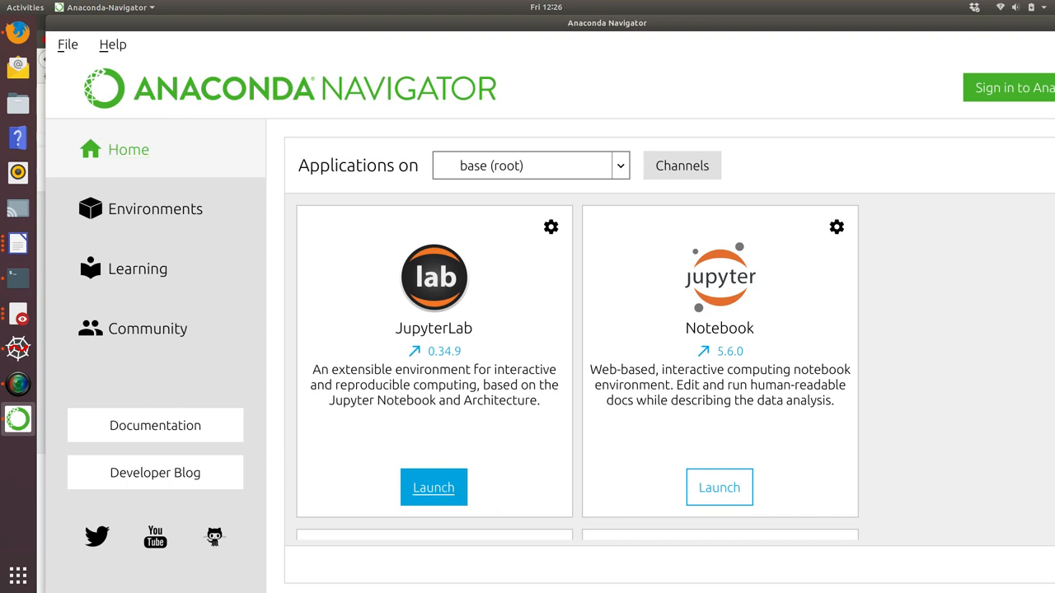
# Launch JupyterLab 0.34.9 from Navigator's Home applications
pyautogui.click(432, 488)
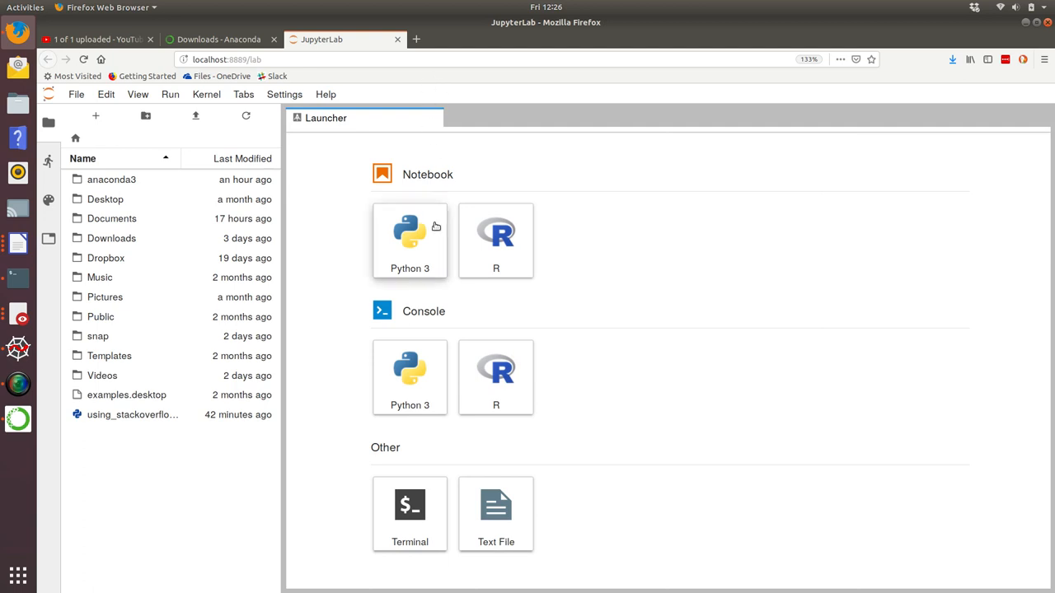
# Create a new Python 3 notebook and enter 1+ 1 in its first cell
pyautogui.click(409, 239)
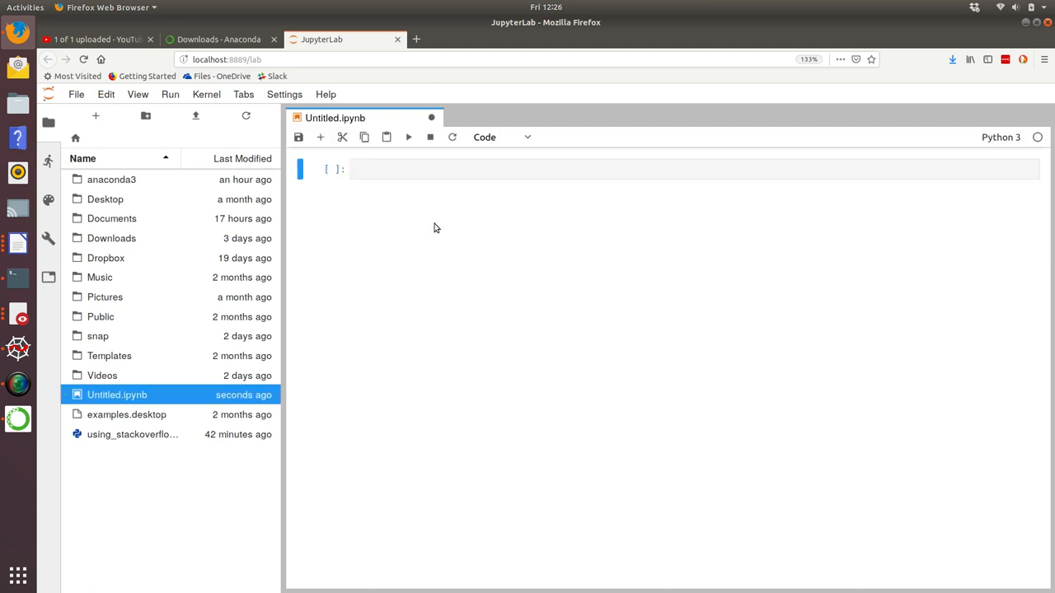
pyautogui.click(443, 168)
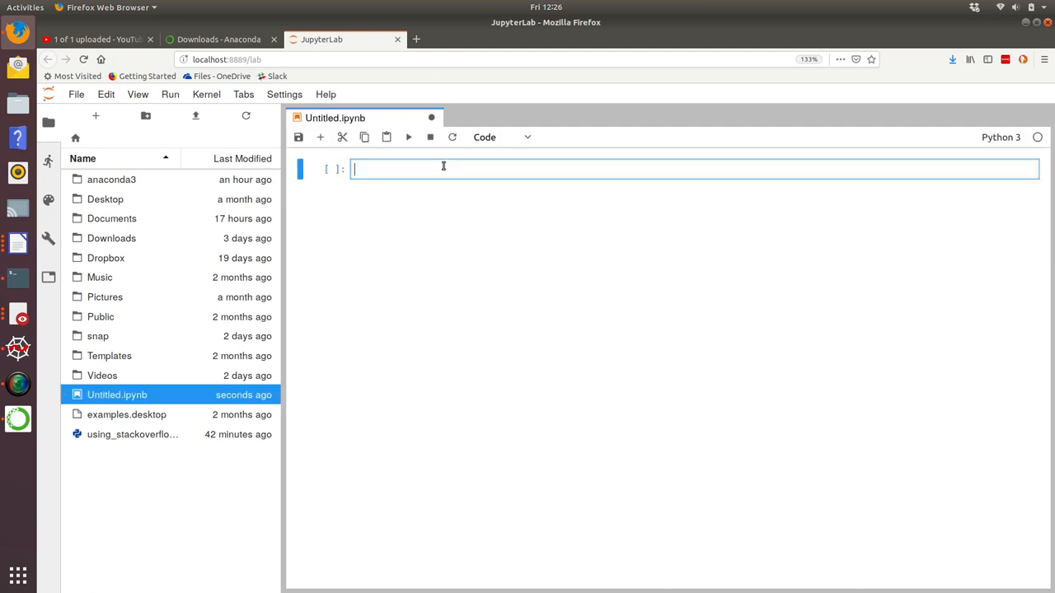
pyautogui.write('1+ 1')
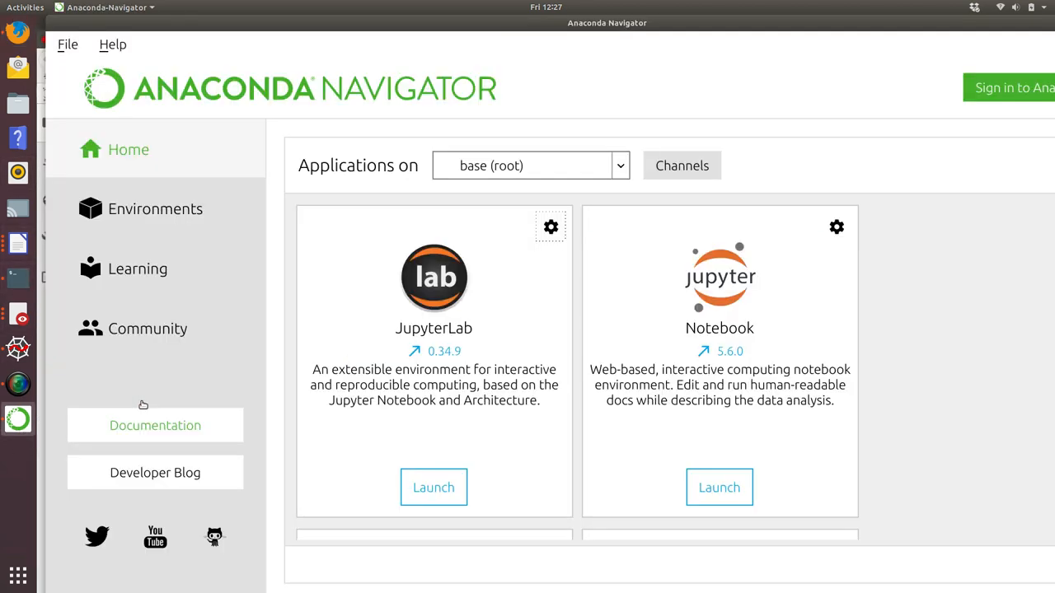
pyautogui.moveTo(761, 350)
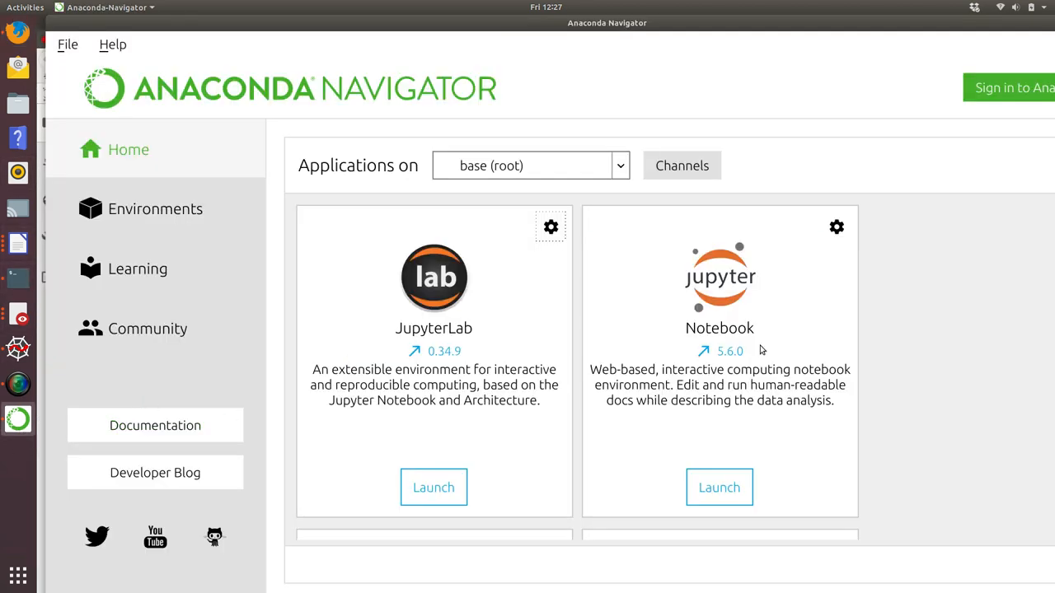
# Scroll Navigator's Home applications list down to Spyder 3.3.2
pyautogui.scroll(-3)
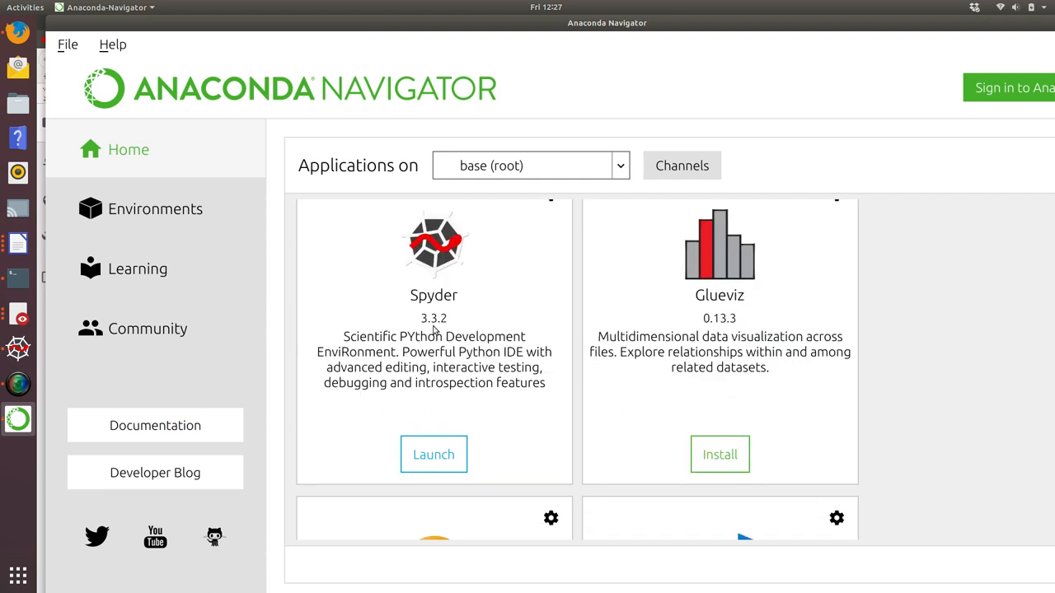
pyautogui.moveTo(497, 308)
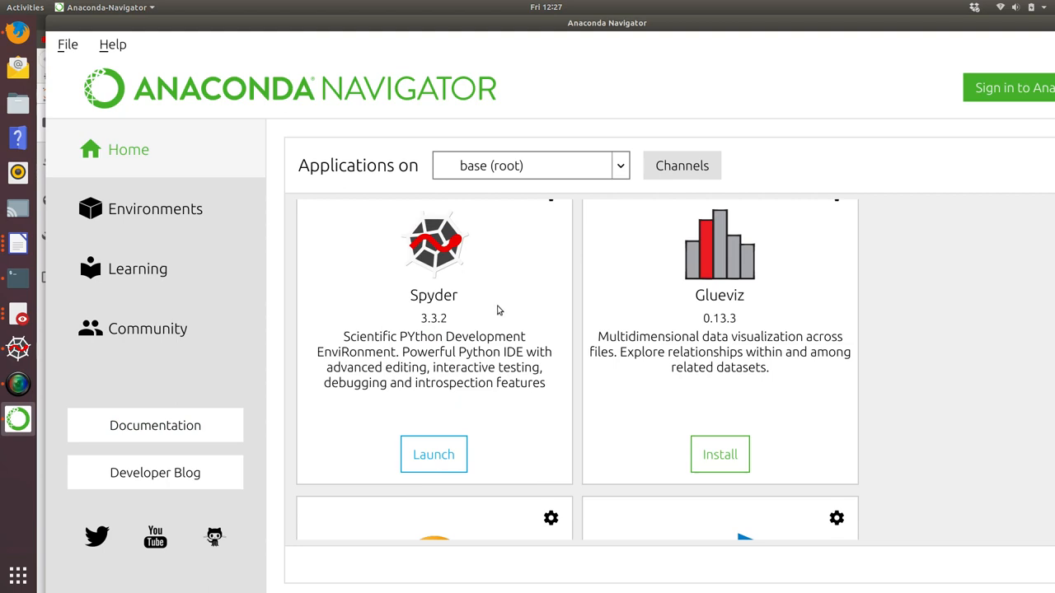
pyautogui.moveTo(391, 316)
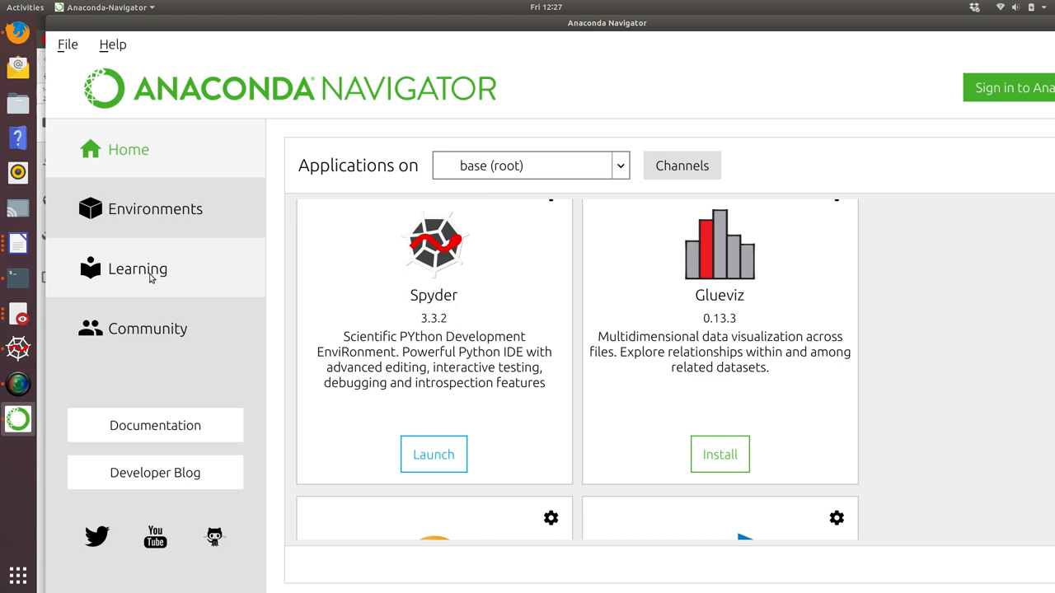
# Browse the Learning section's documentation cards such as Python Tutorial and Pandas Documentation
pyautogui.click(139, 268)
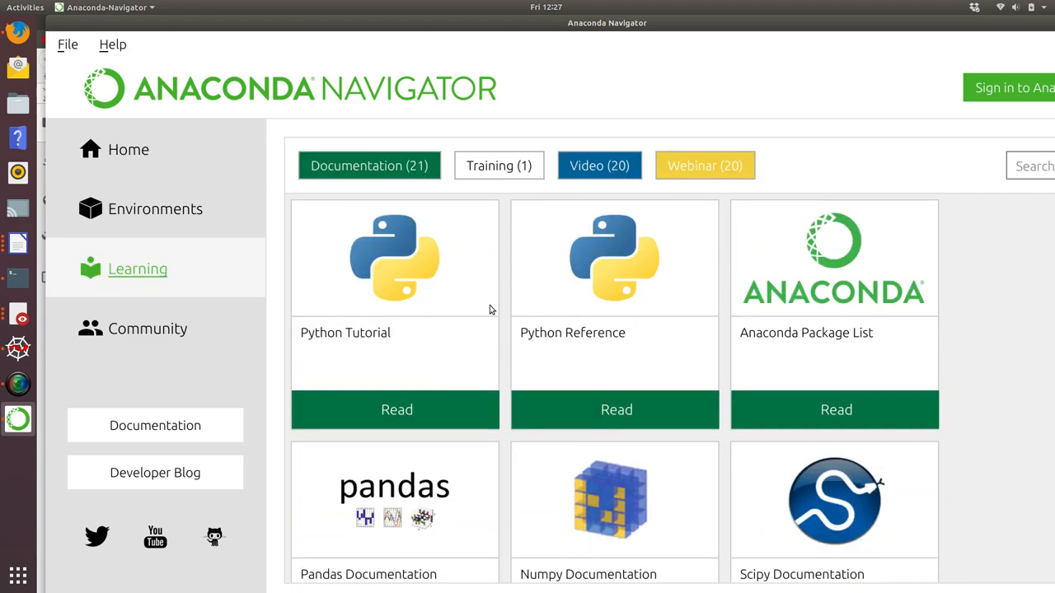
pyautogui.moveTo(415, 264)
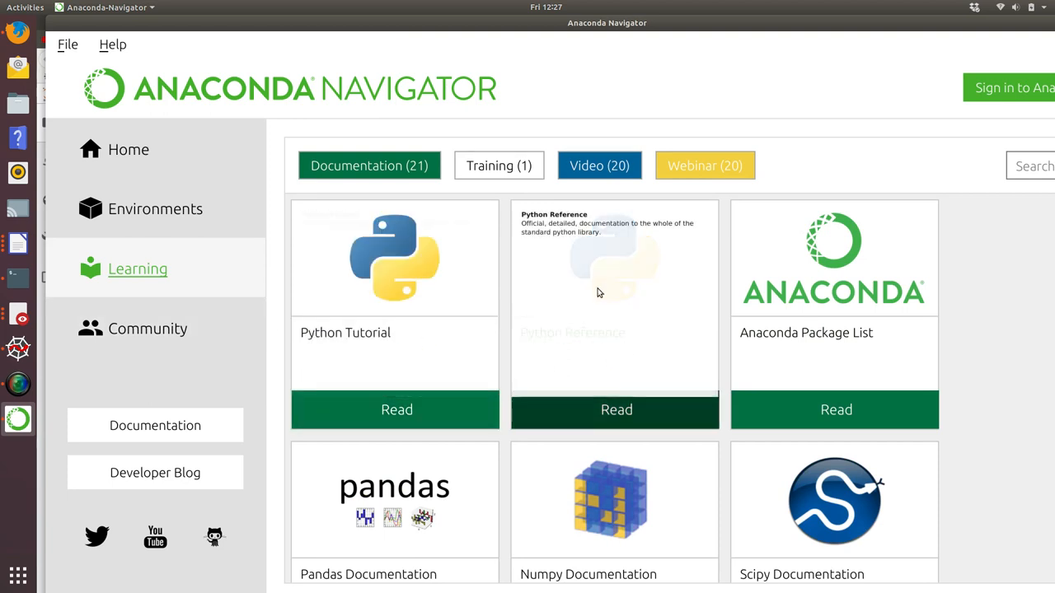
pyautogui.moveTo(636, 333)
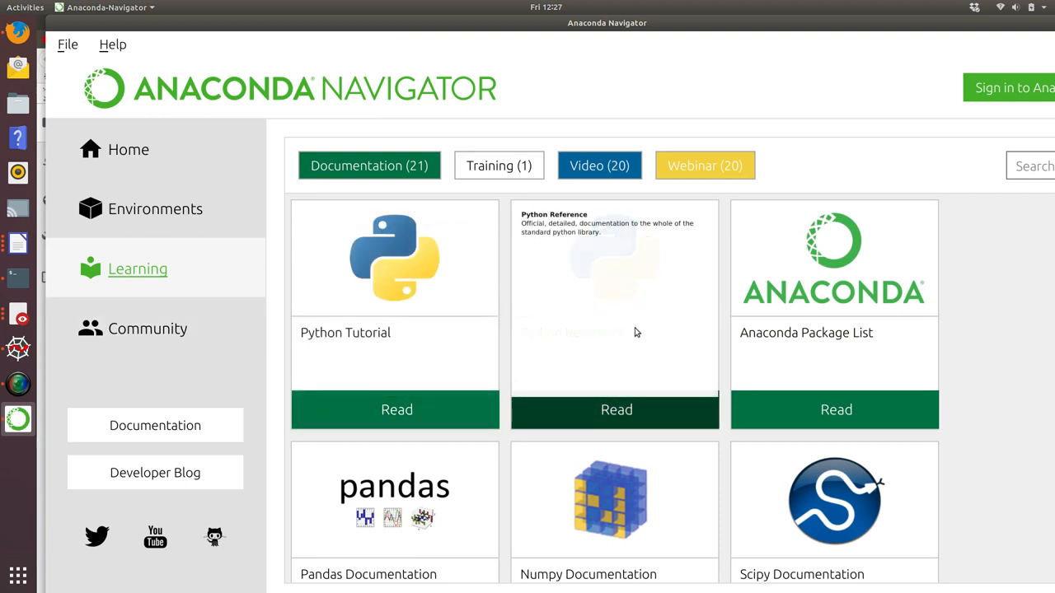
pyautogui.scroll(-3)
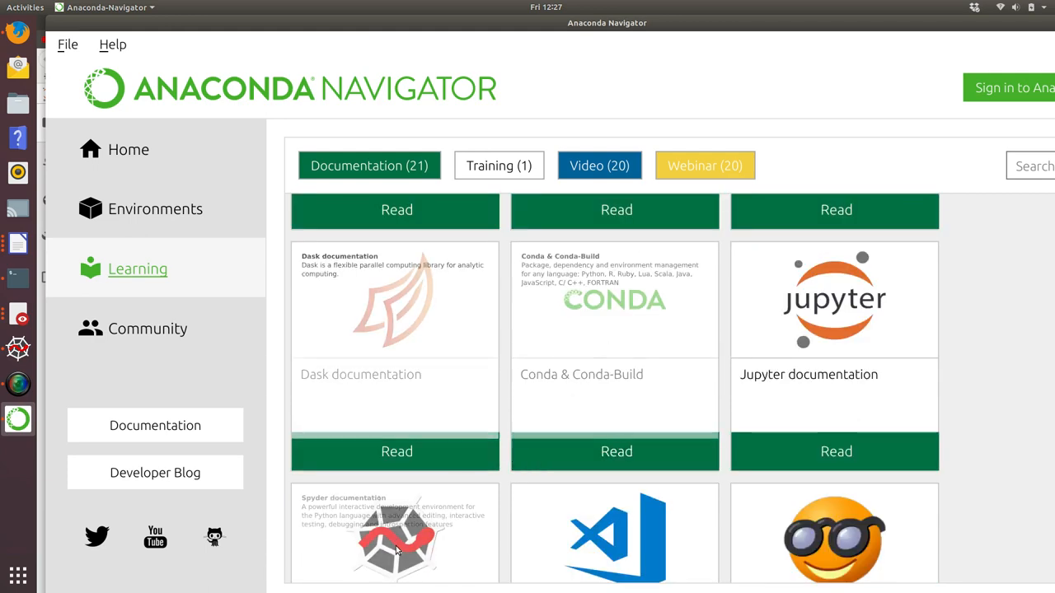
pyautogui.moveTo(395, 547)
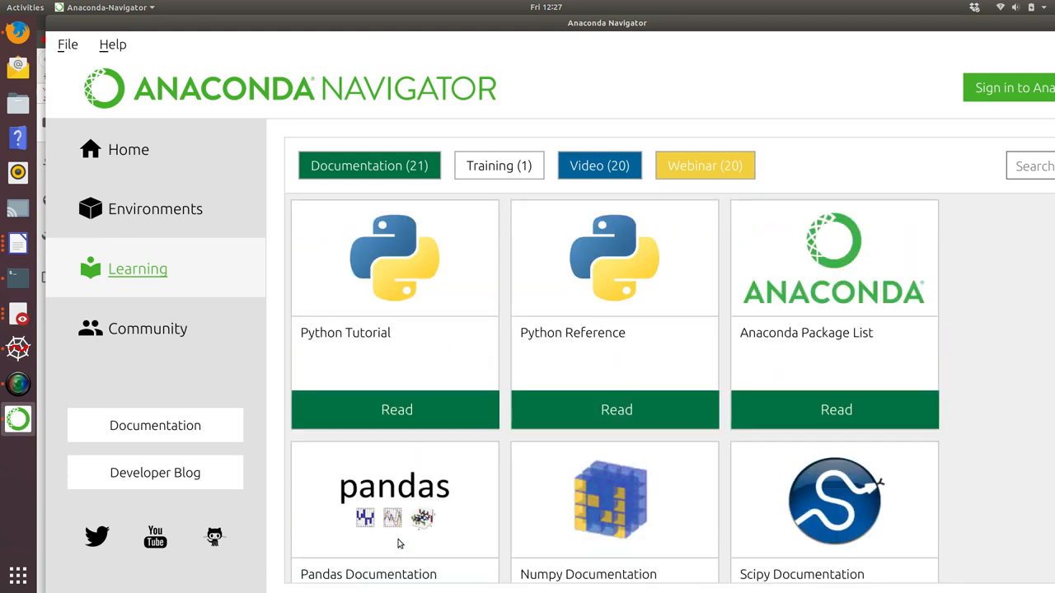
pyautogui.scroll(-3)
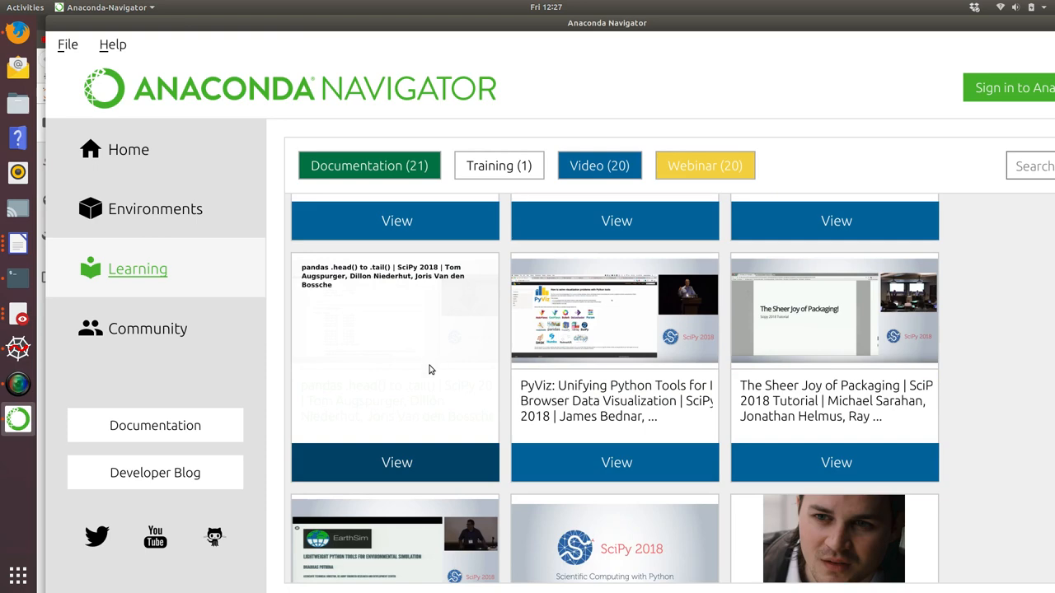
# Scroll the Learning resources down to the SciPy 2018 video tutorial cards
pyautogui.scroll(-3)
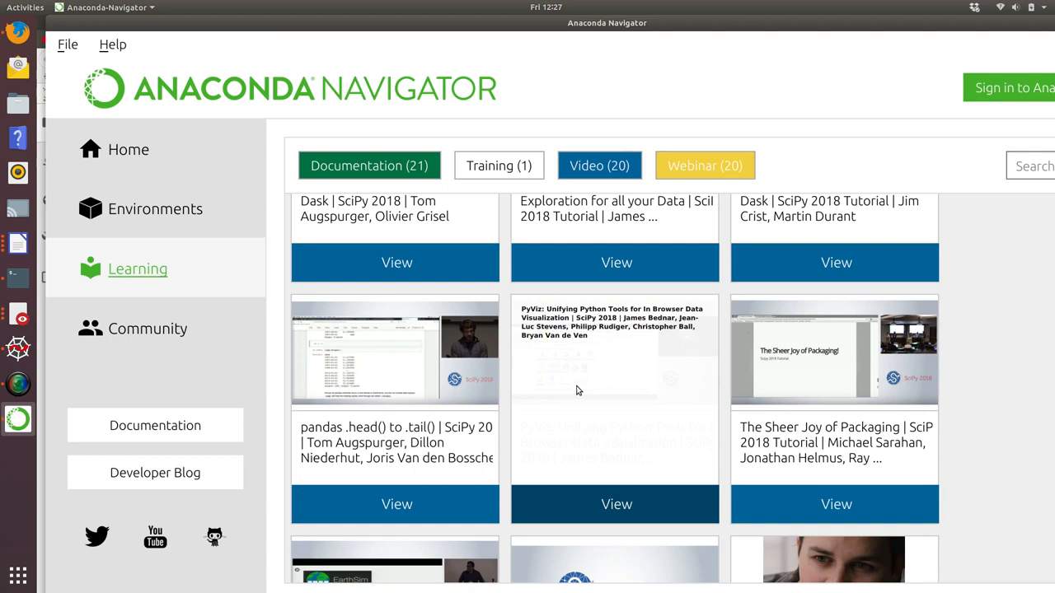
pyautogui.moveTo(564, 392)
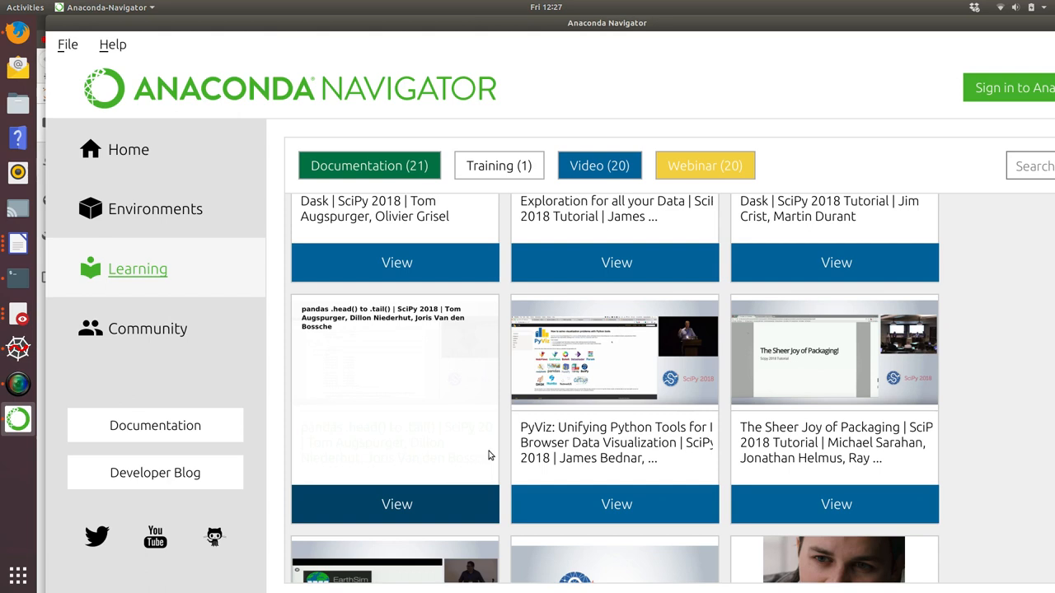
pyautogui.moveTo(462, 389)
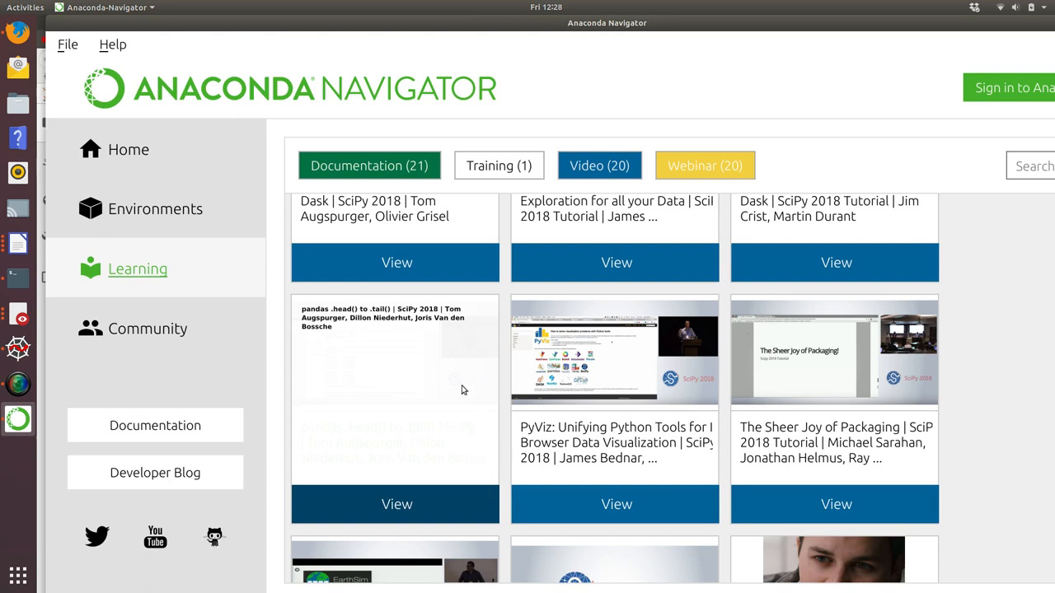
pyautogui.moveTo(462, 386)
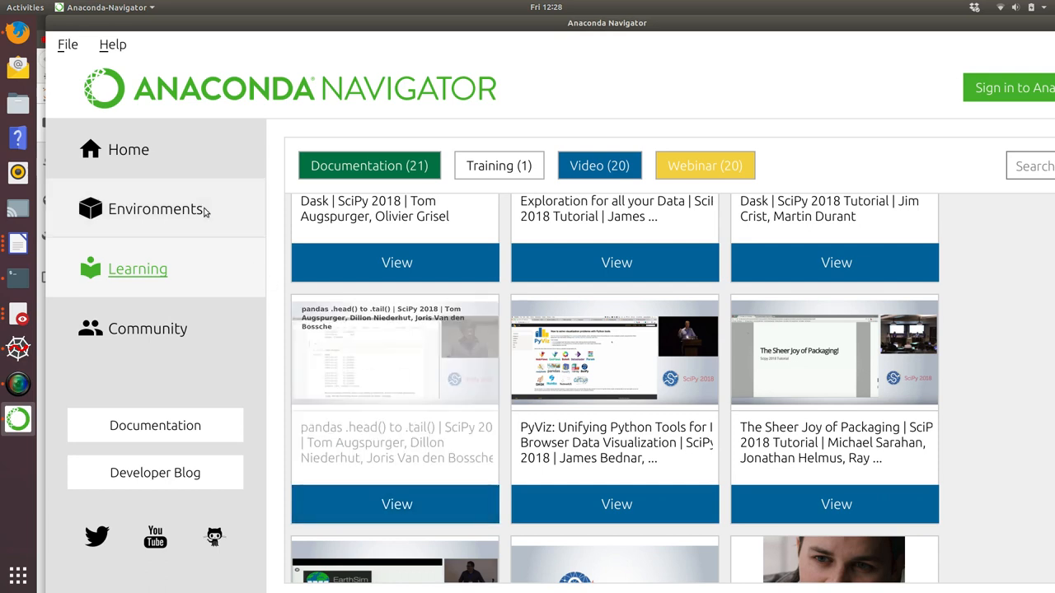
# Return to the Home applications list and scroll down to Orange 3 and VS Code
pyautogui.click(129, 149)
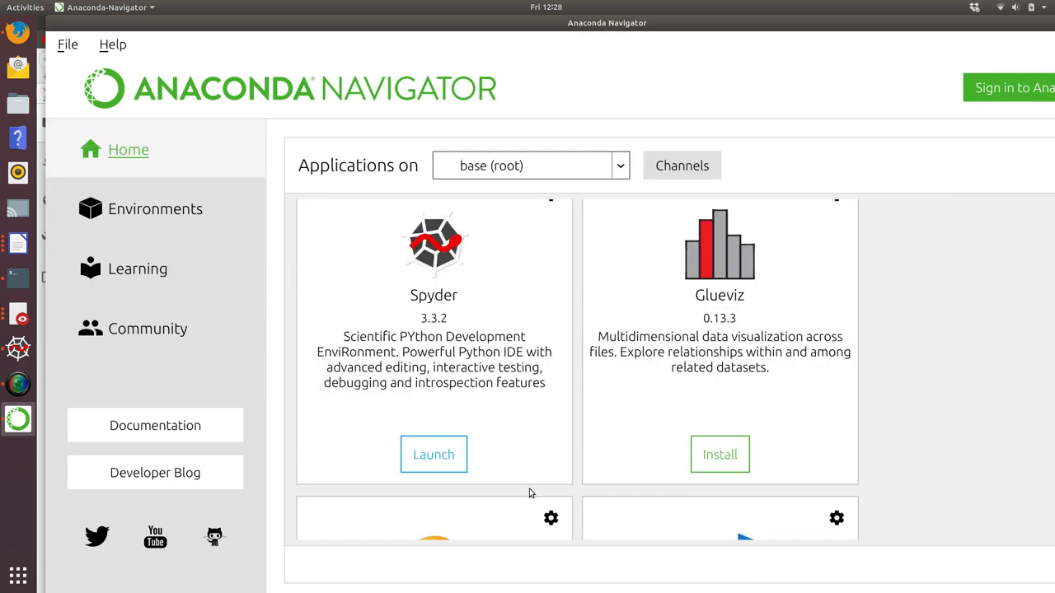
pyautogui.moveTo(520, 523)
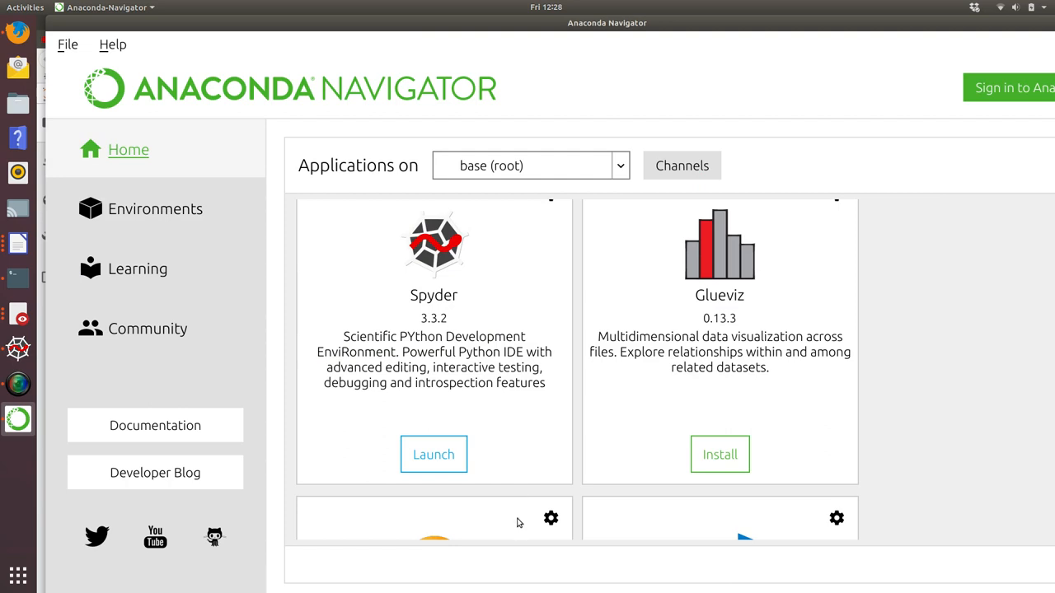
pyautogui.moveTo(515, 534)
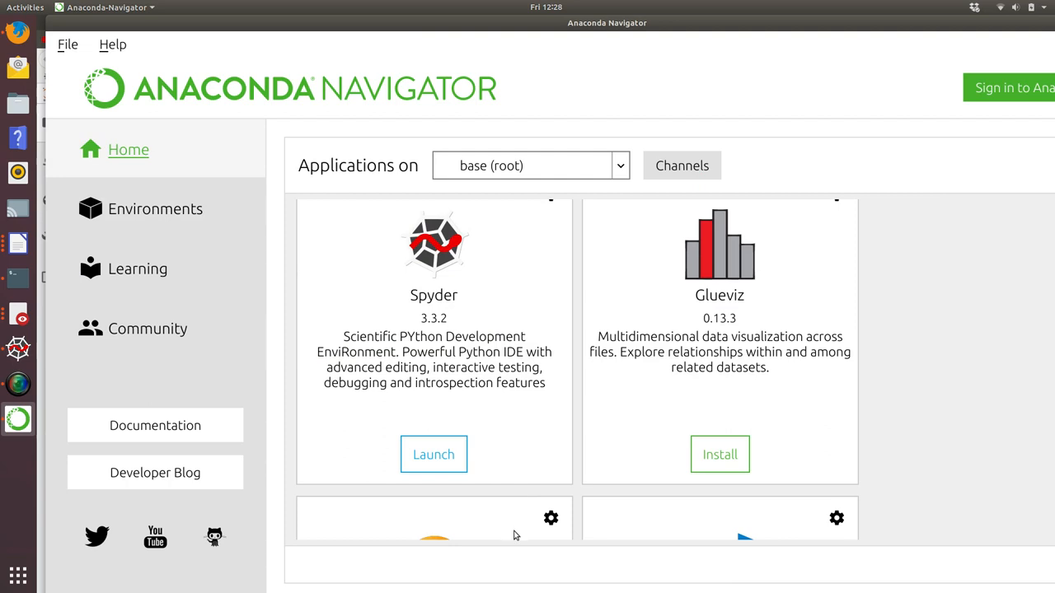
pyautogui.moveTo(516, 491)
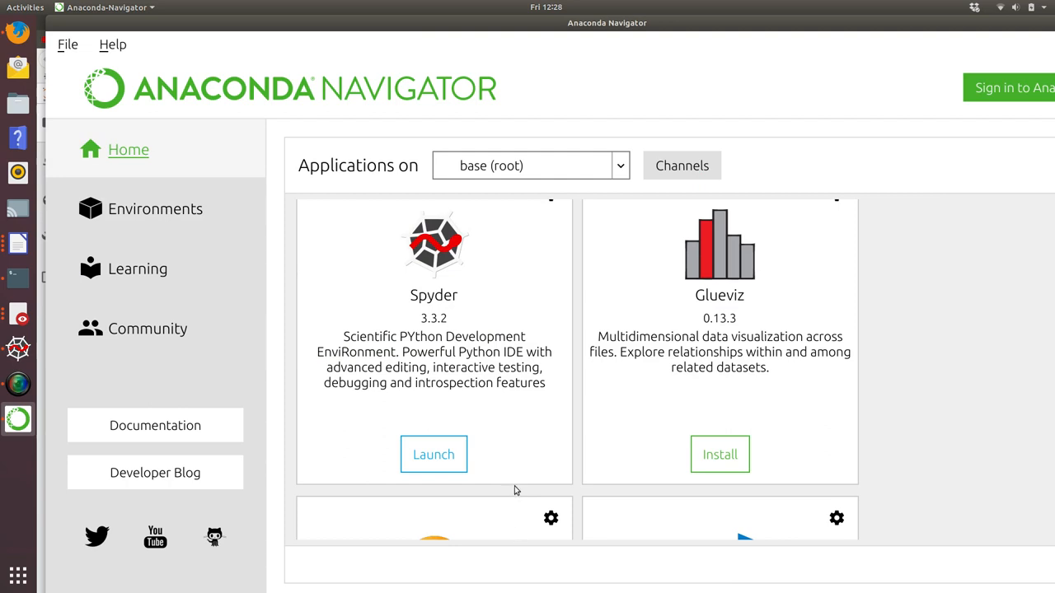
pyautogui.moveTo(518, 493)
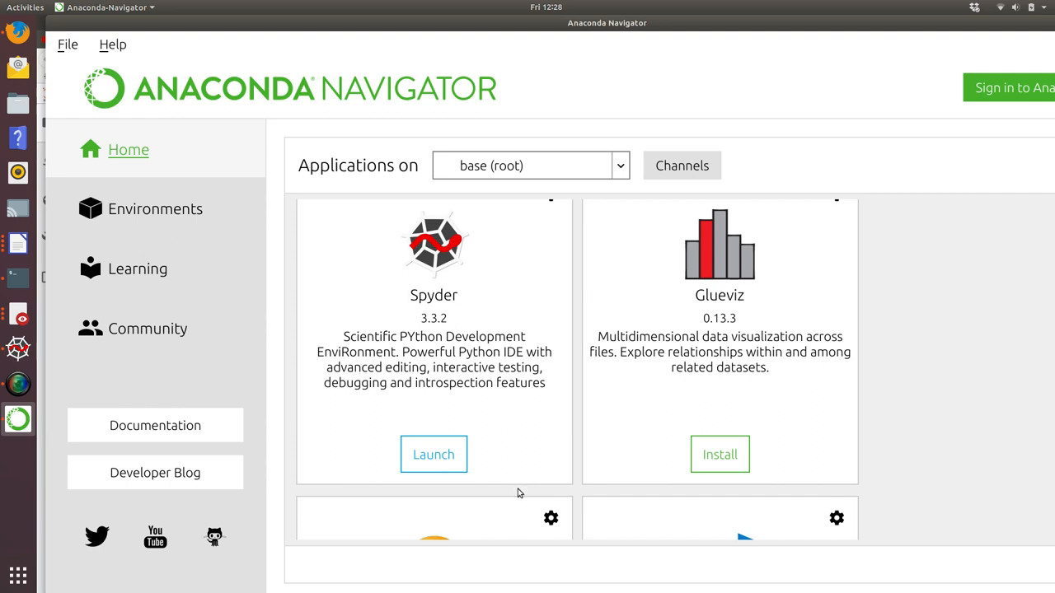
pyautogui.moveTo(523, 498)
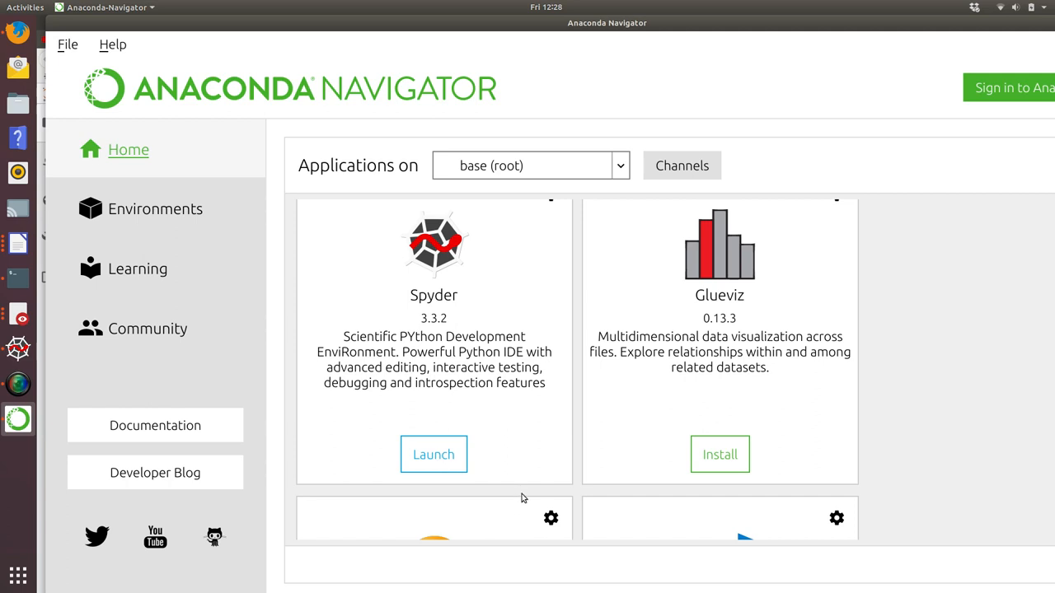
pyautogui.moveTo(521, 494)
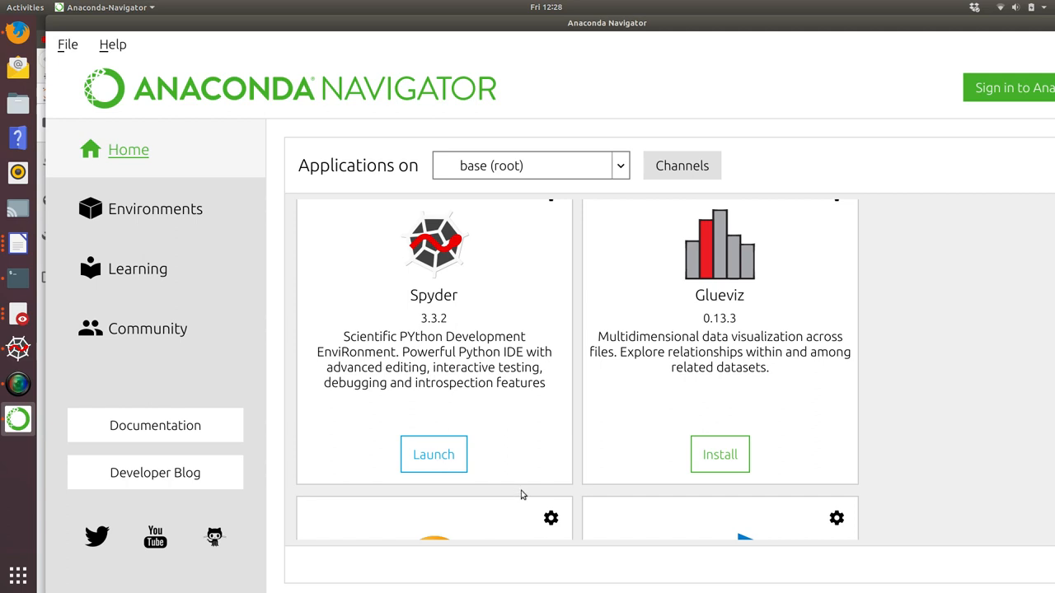
pyautogui.moveTo(482, 485)
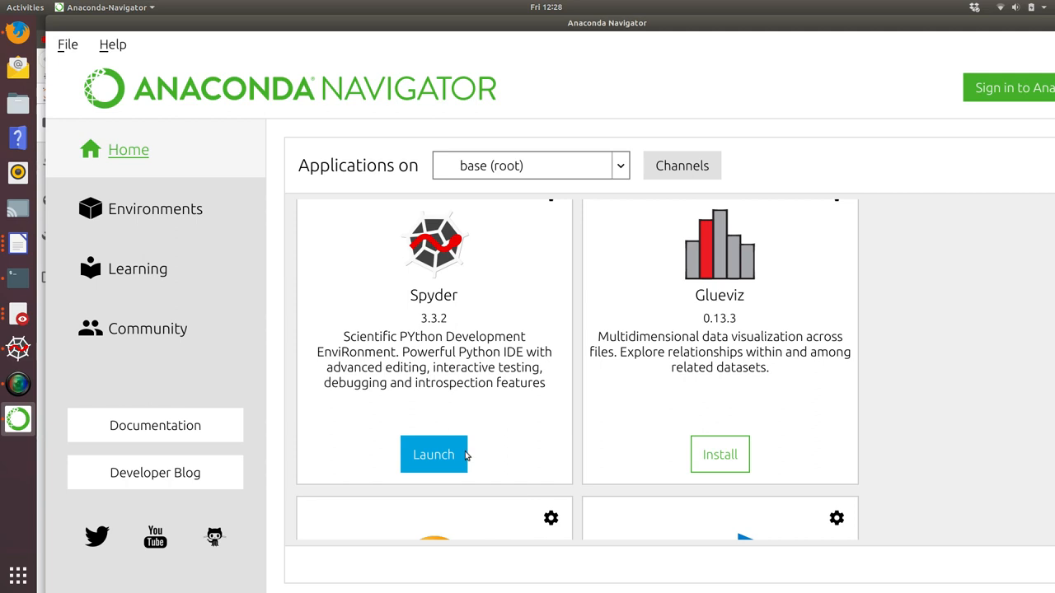
pyautogui.scroll(-3)
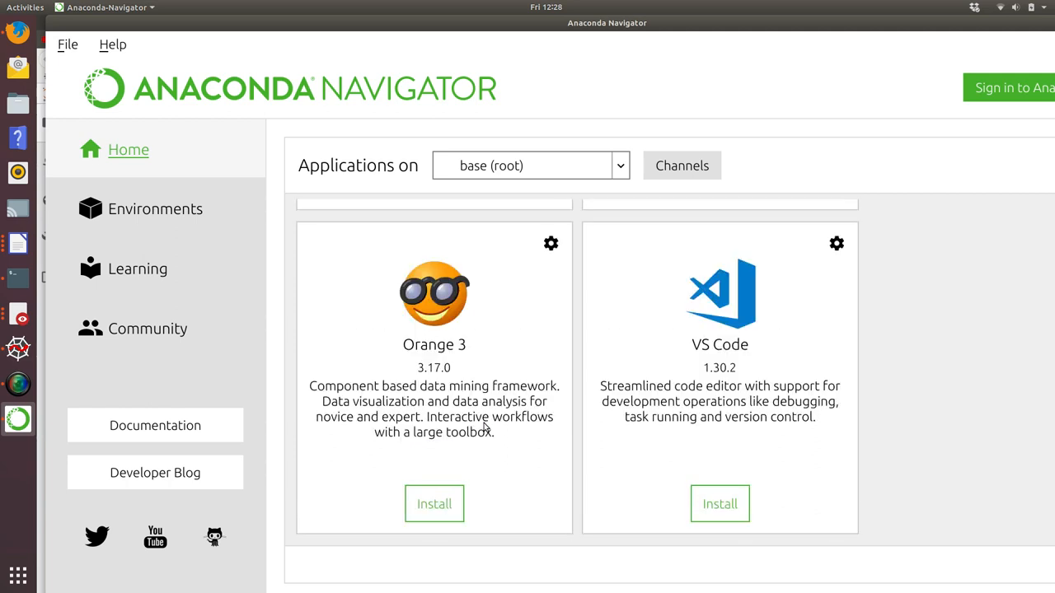